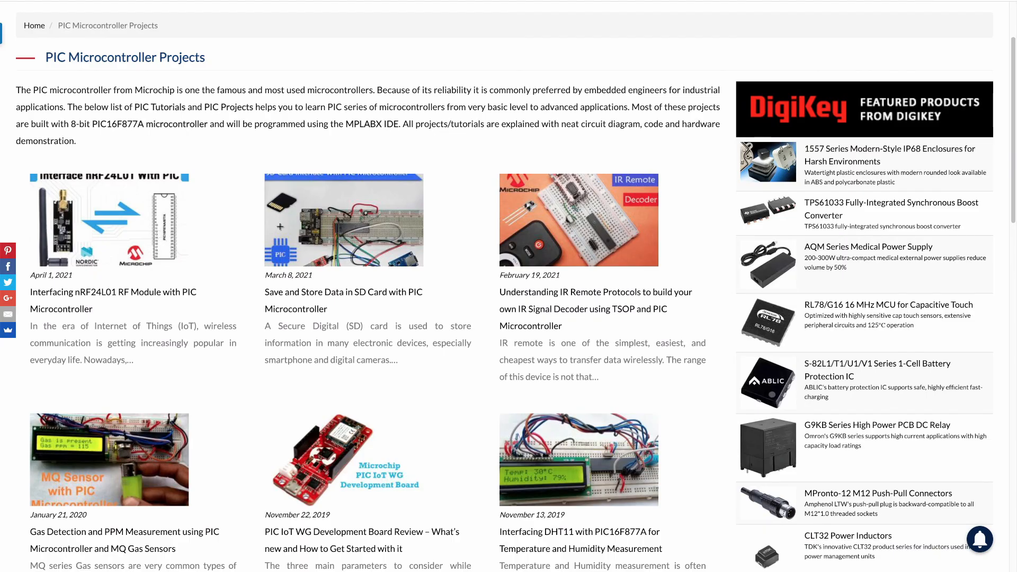
Scroll the PS2 mouse adaptor page down to its schematic, connector table and Source code section
scroll(down, 3)
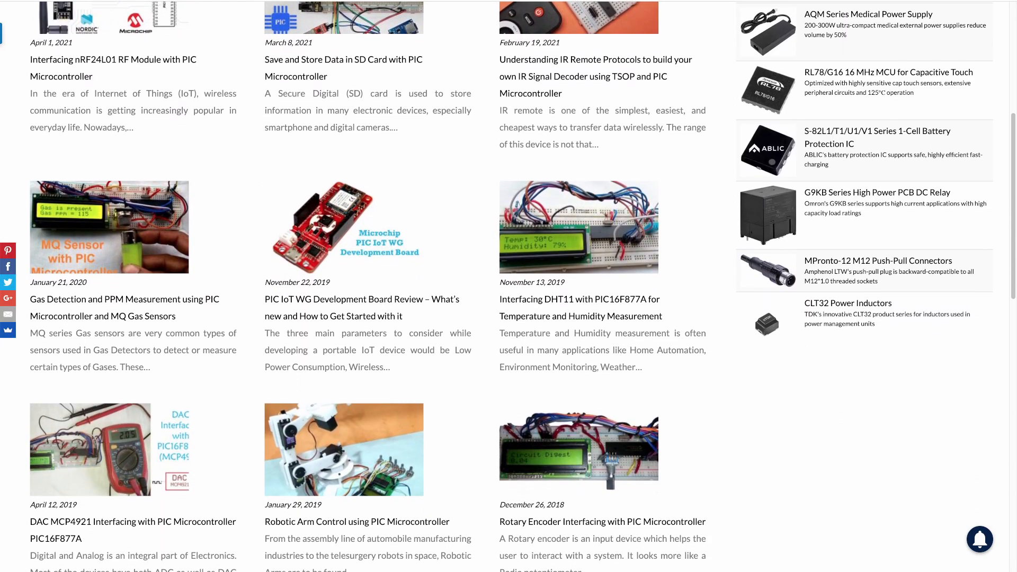
scroll(down, 3)
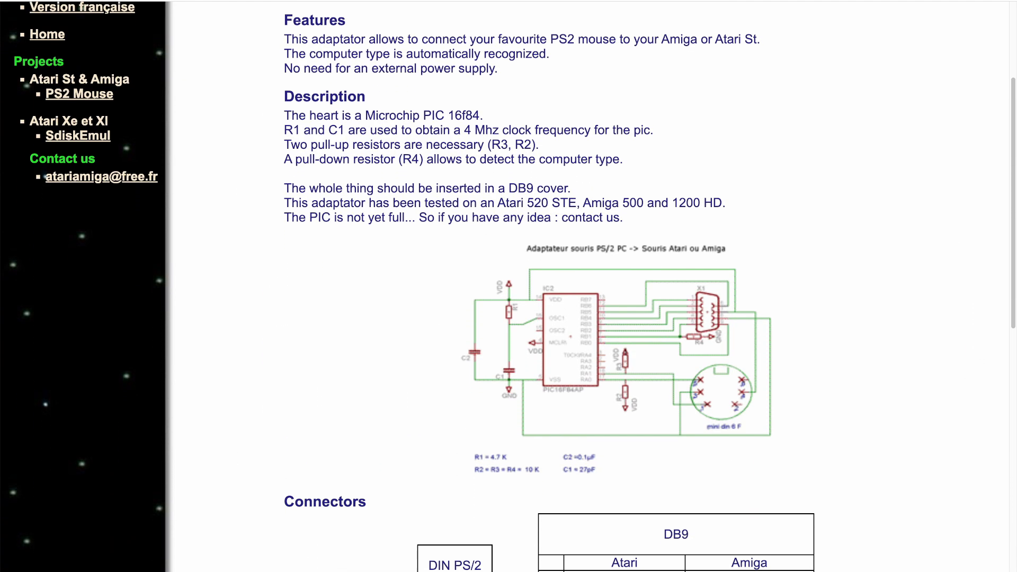
scroll(down, 3)
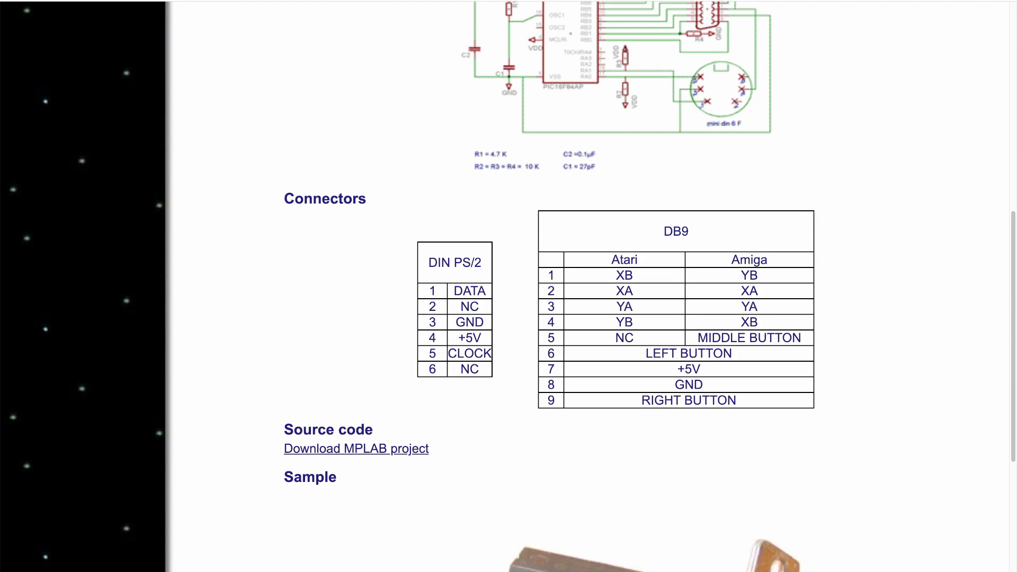
scroll(down, 3)
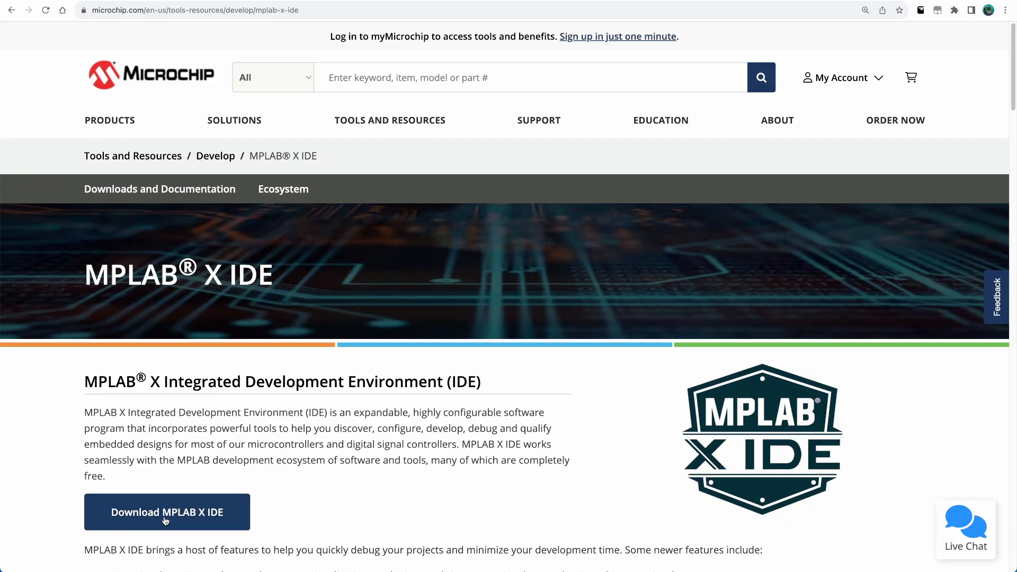
Scroll down to the MPLAB X IDE downloads table
scroll(down, 3)
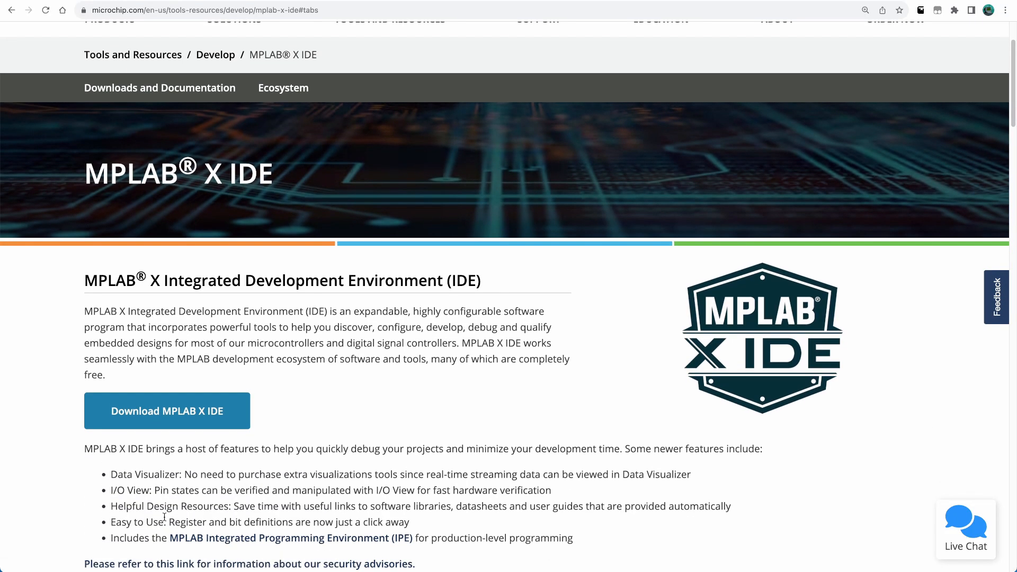
scroll(down, 3)
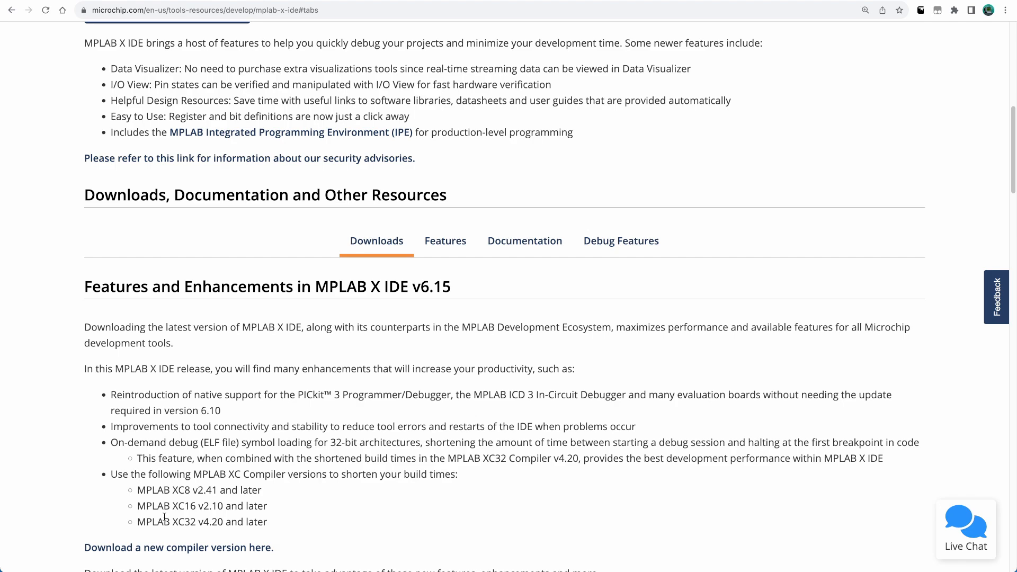
scroll(down, 3)
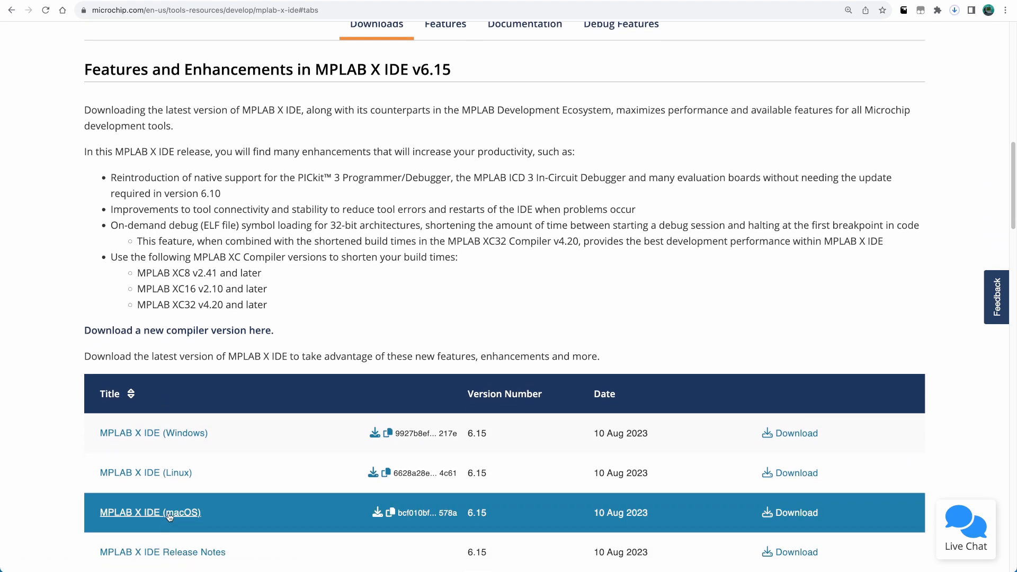
mouse_move(846, 48)
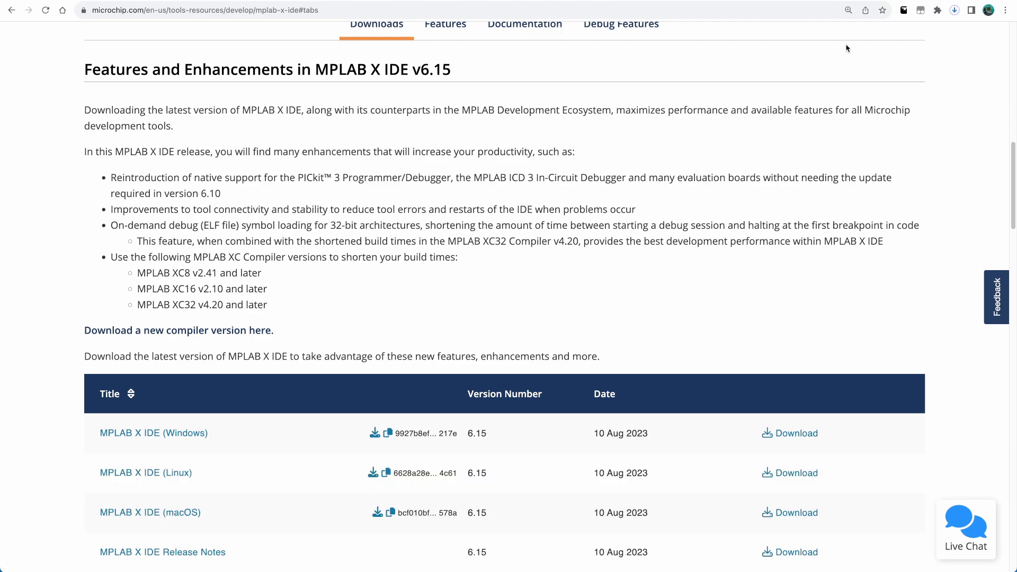
Follow 'Download a new compiler version here' and scroll to the MPLAB XC8 Compiler
click(178, 331)
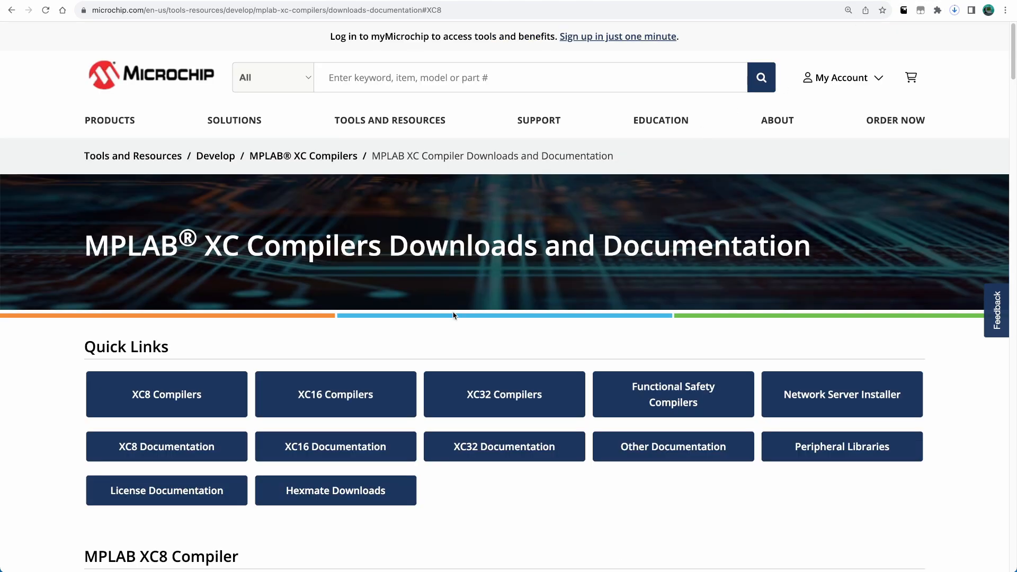
scroll(down, 3)
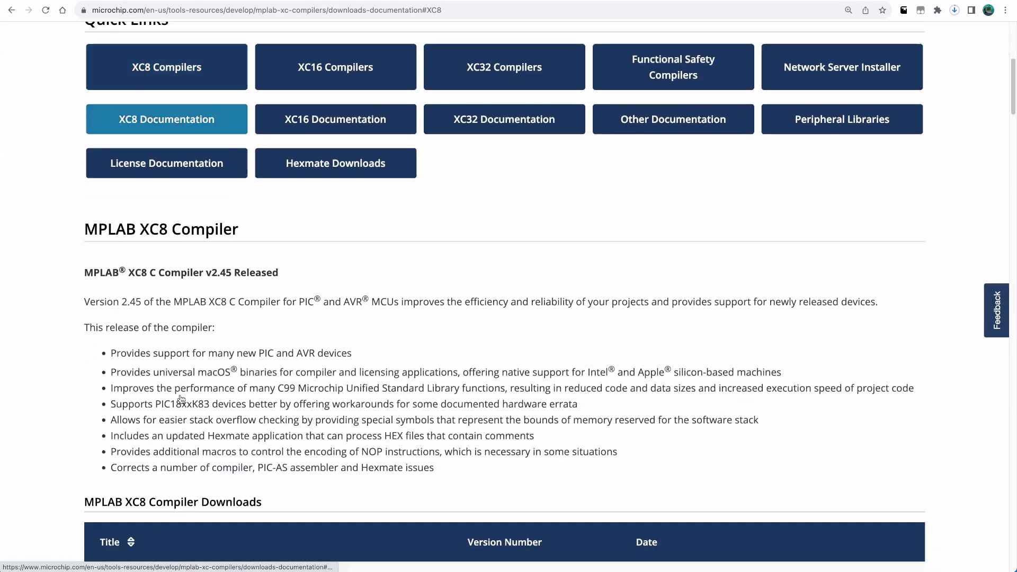
scroll(down, 3)
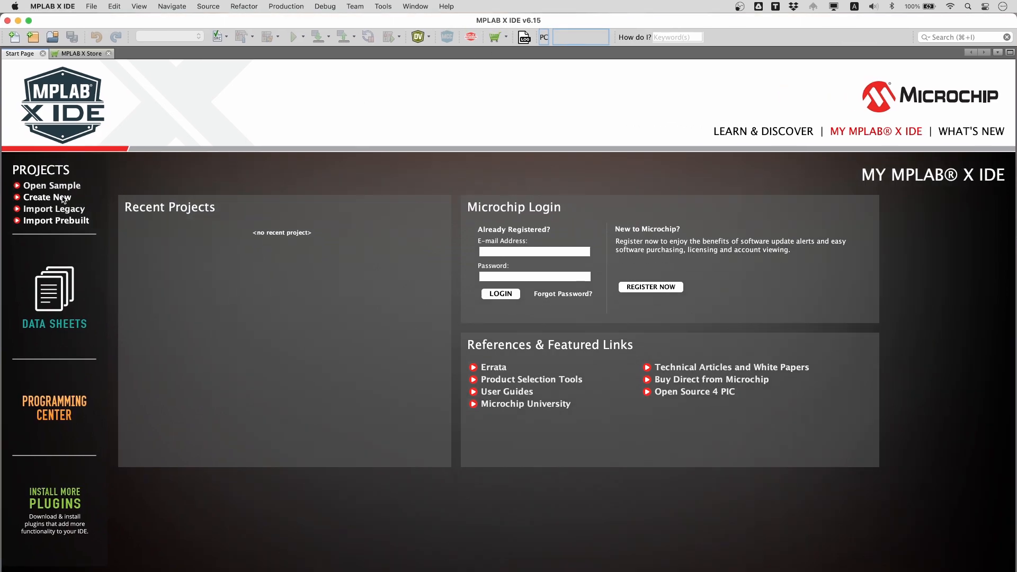
Start a standalone Microchip embedded project targeting the PIC16F628A with no debug header
click(48, 197)
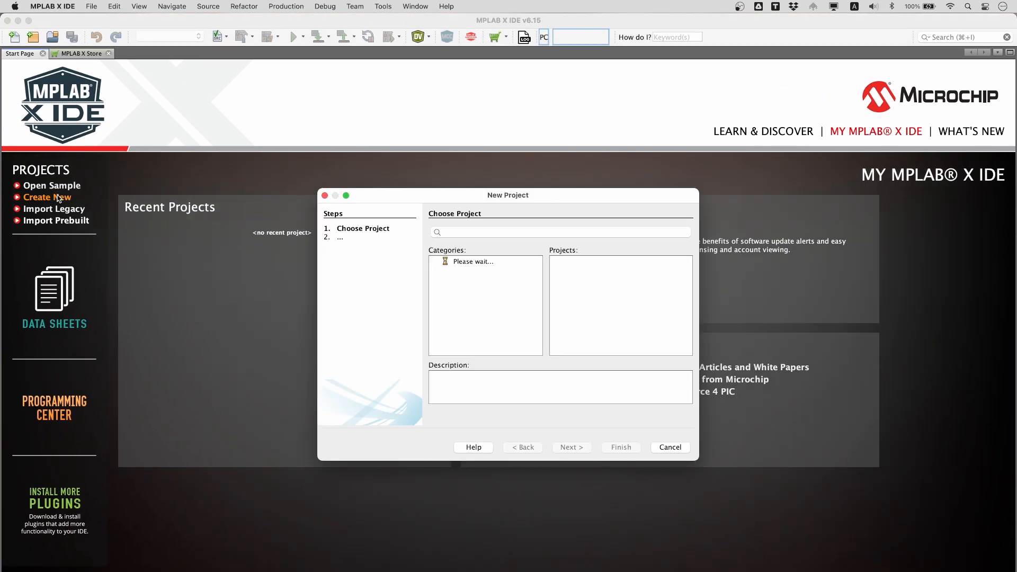
click(485, 261)
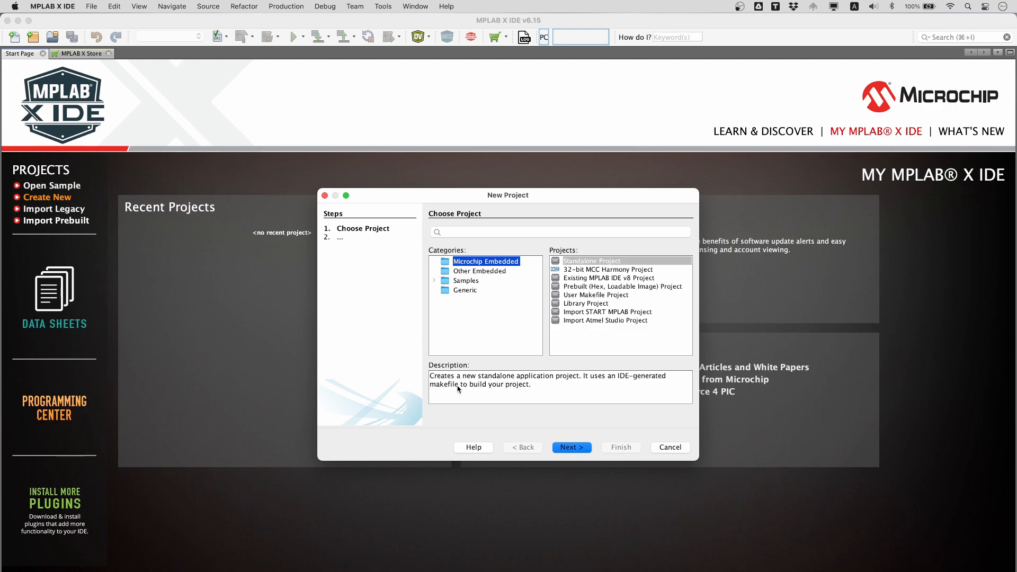
click(570, 447)
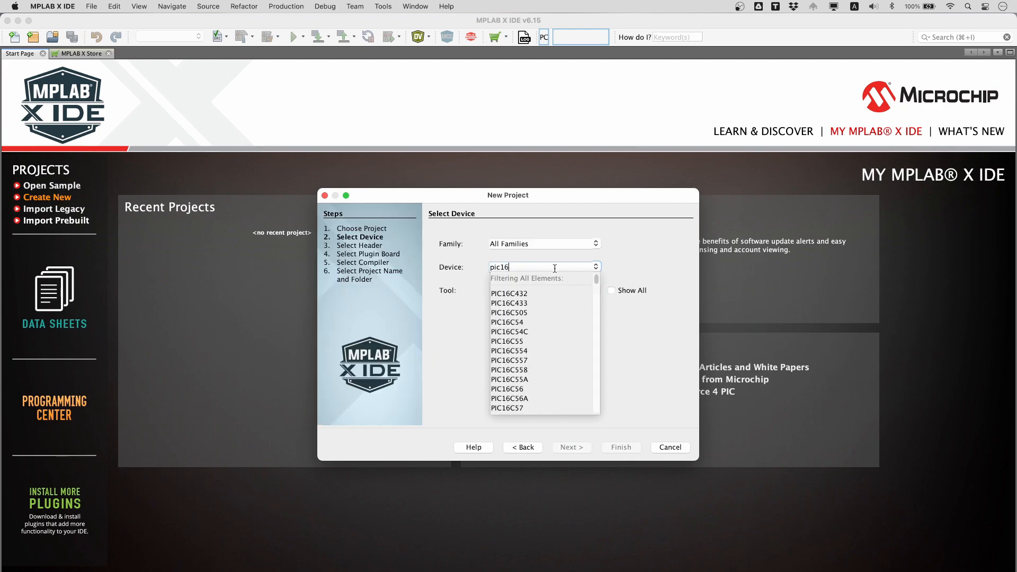
text(PIC16F628A)
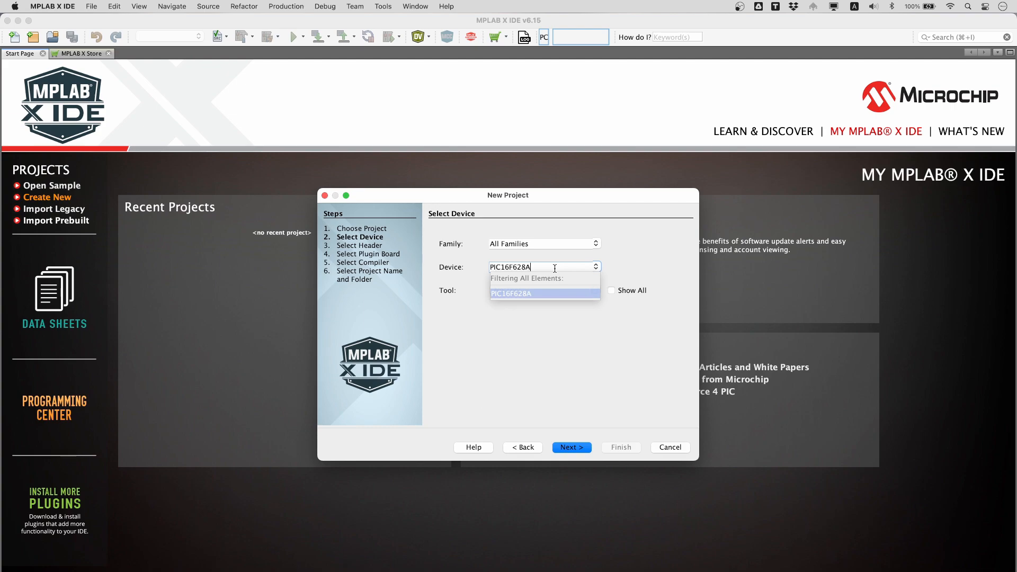
click(544, 294)
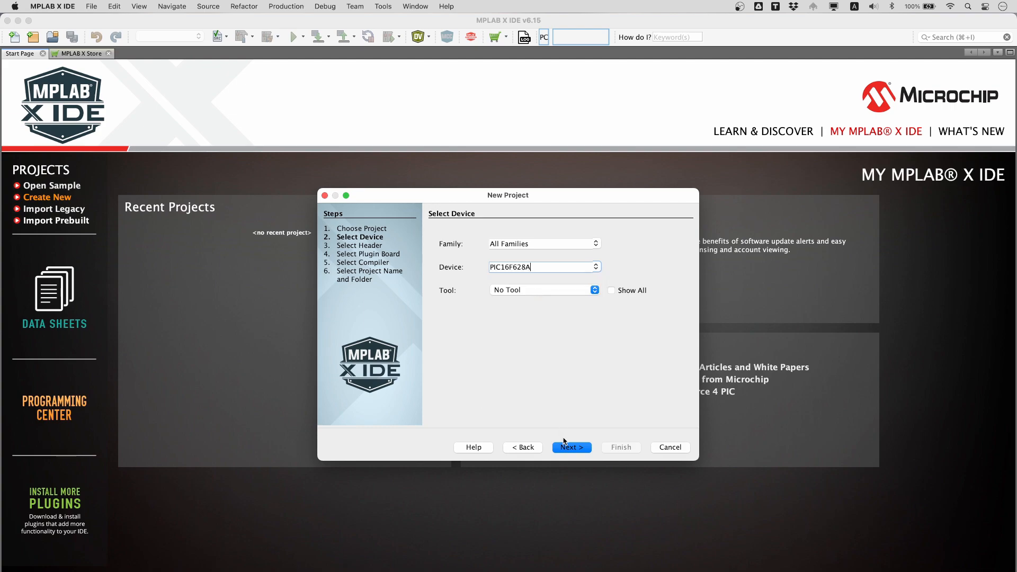
click(570, 447)
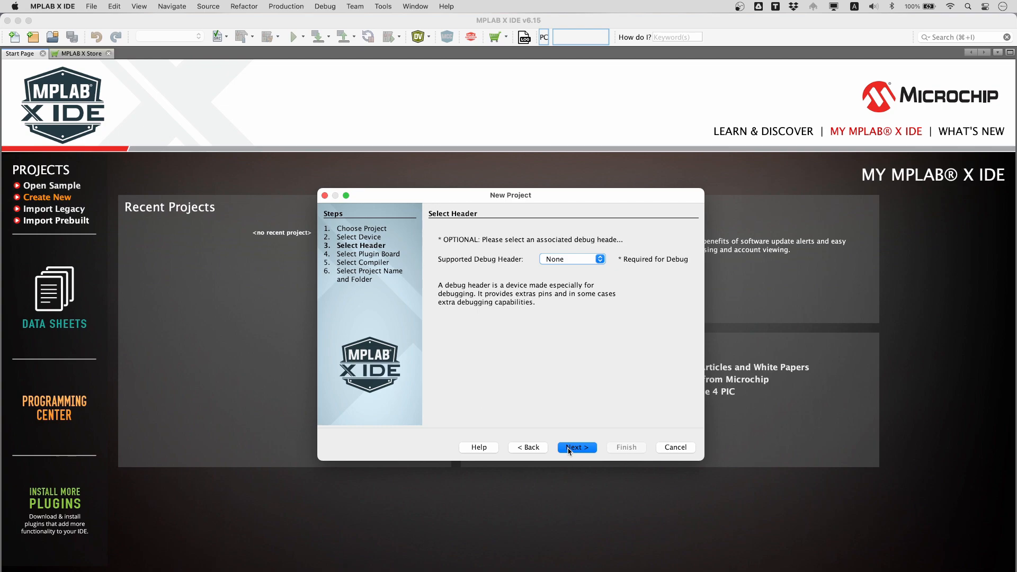
click(576, 447)
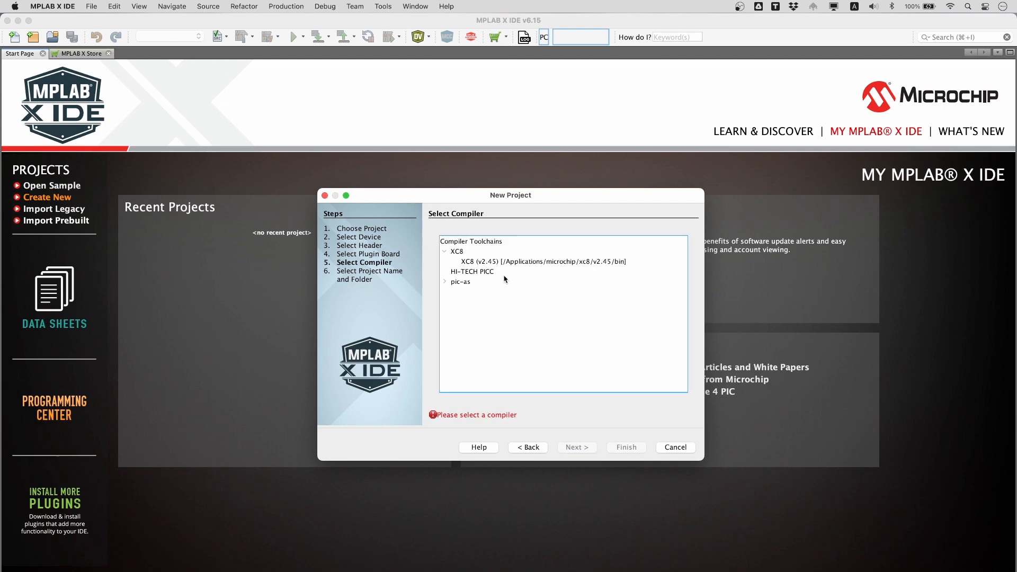
Select the XC8 v2.45 compiler, name the project Blink and finish as main project
click(541, 261)
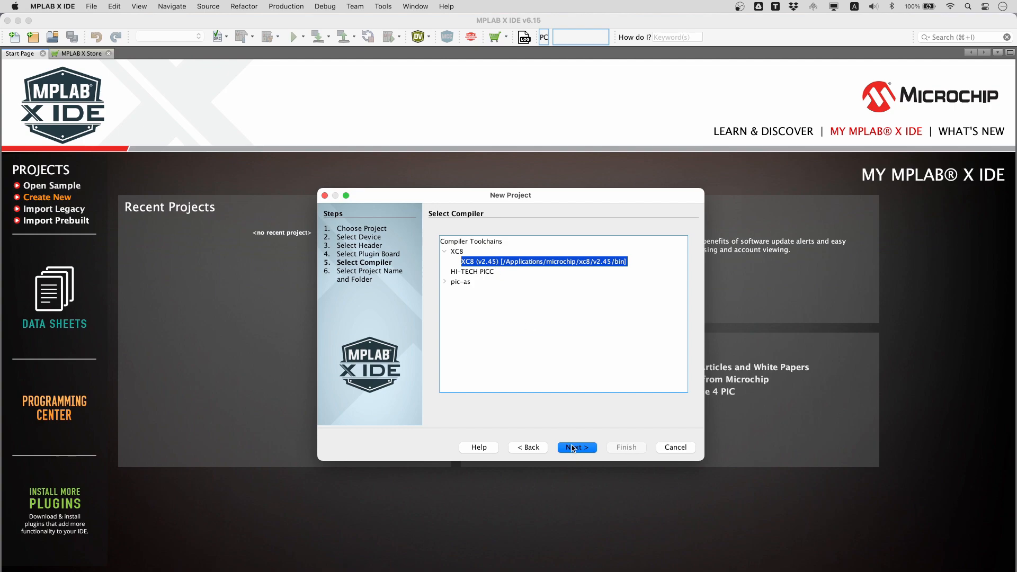
click(575, 447)
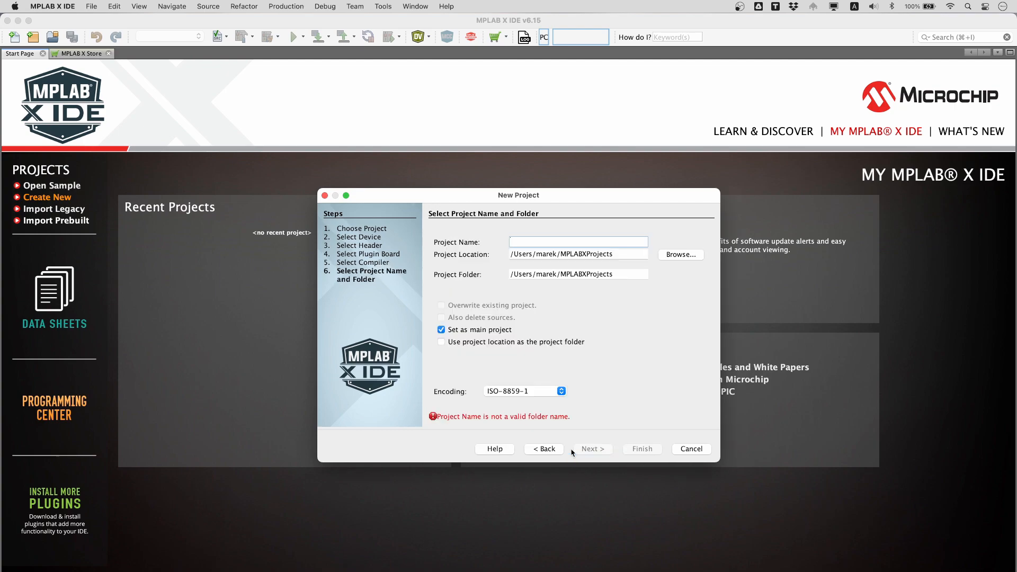
text(Blin)
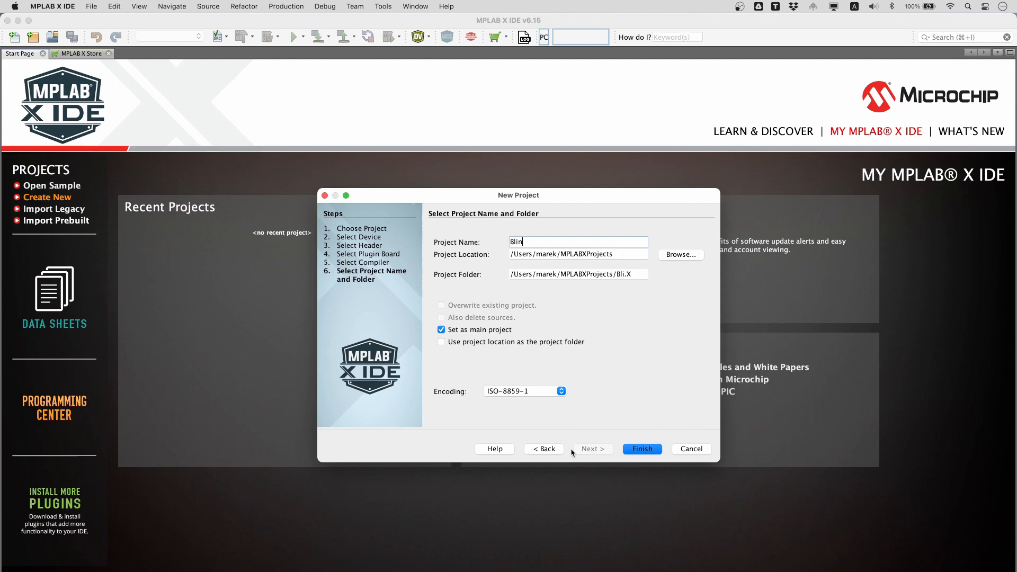
text(k)
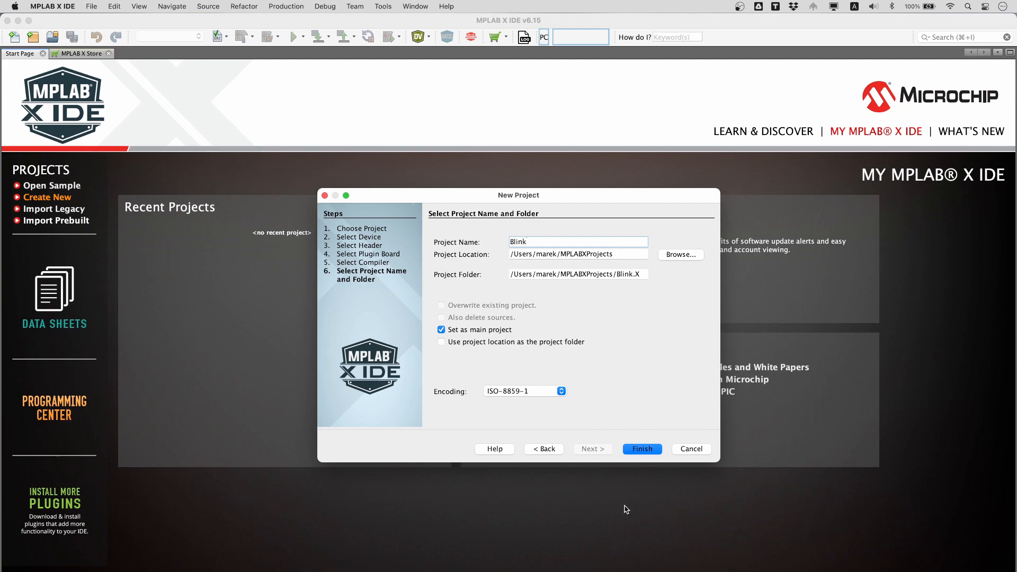
click(642, 449)
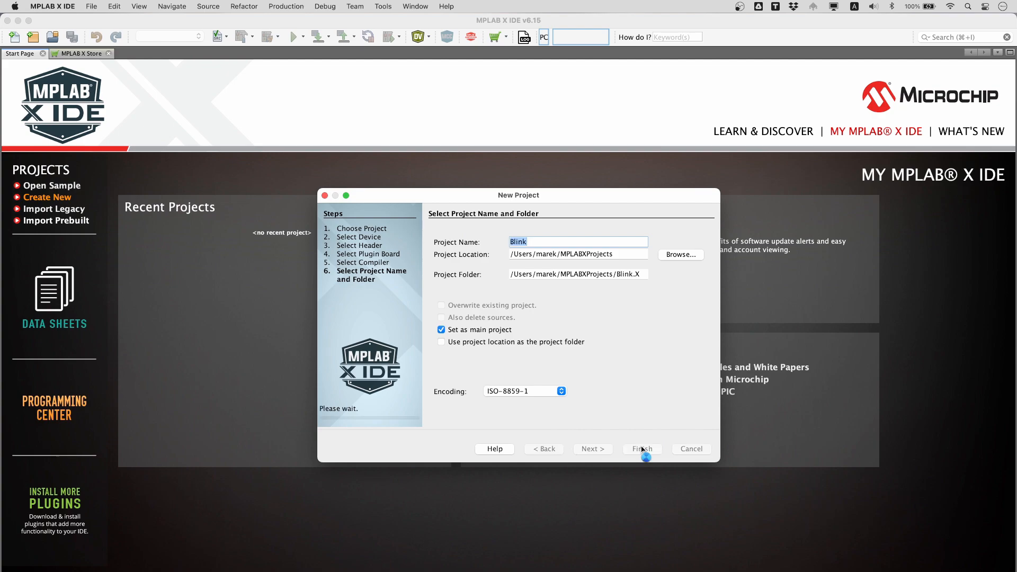
Add a new main.c file named main under the project's Source Files group
click(642, 448)
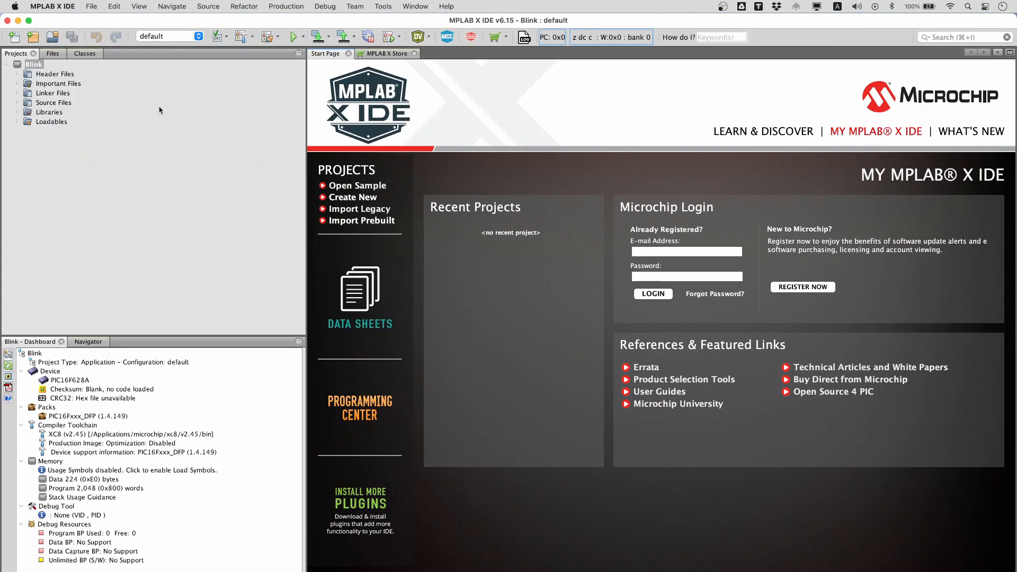
click(53, 102)
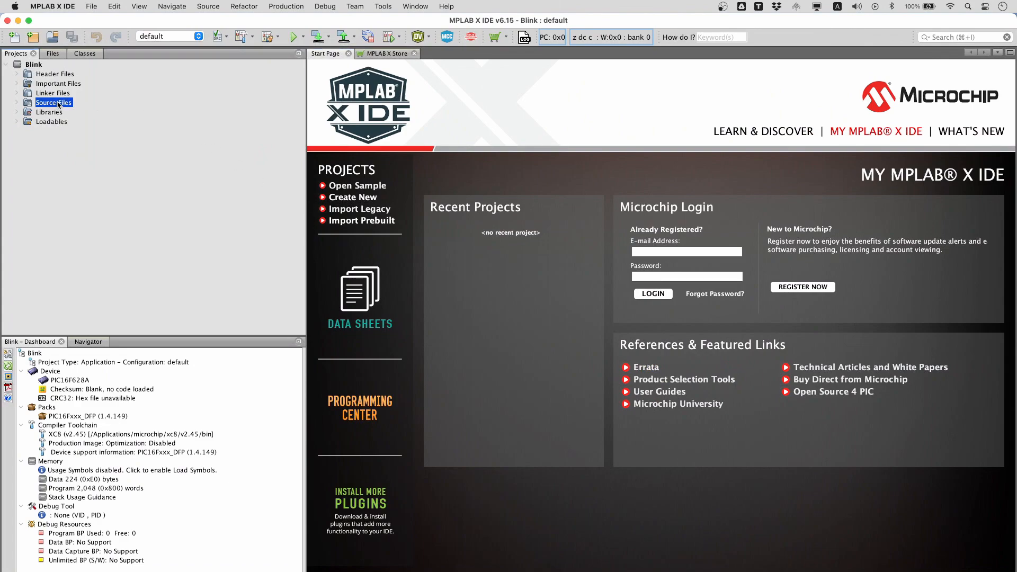
right_click(53, 103)
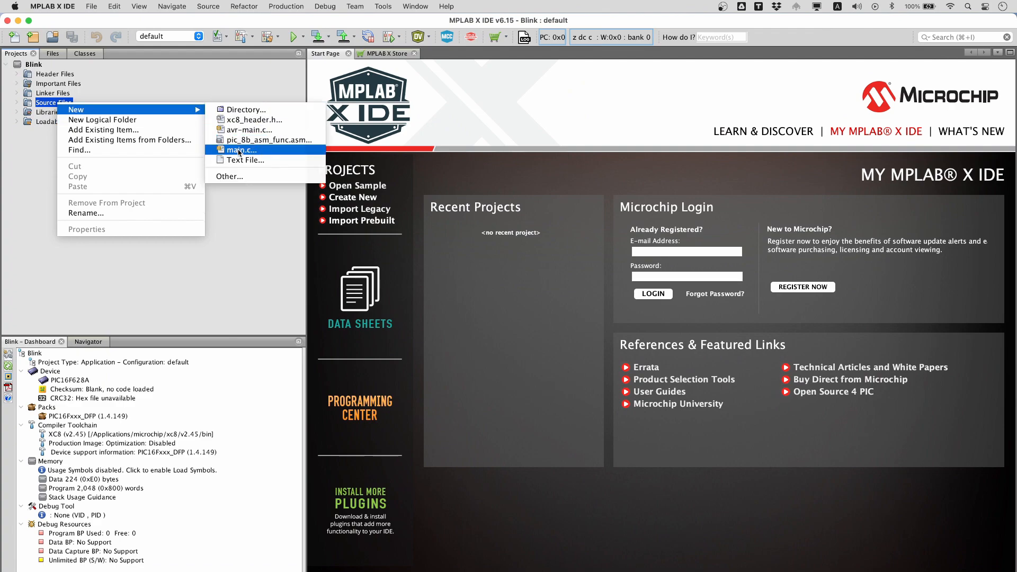
click(241, 150)
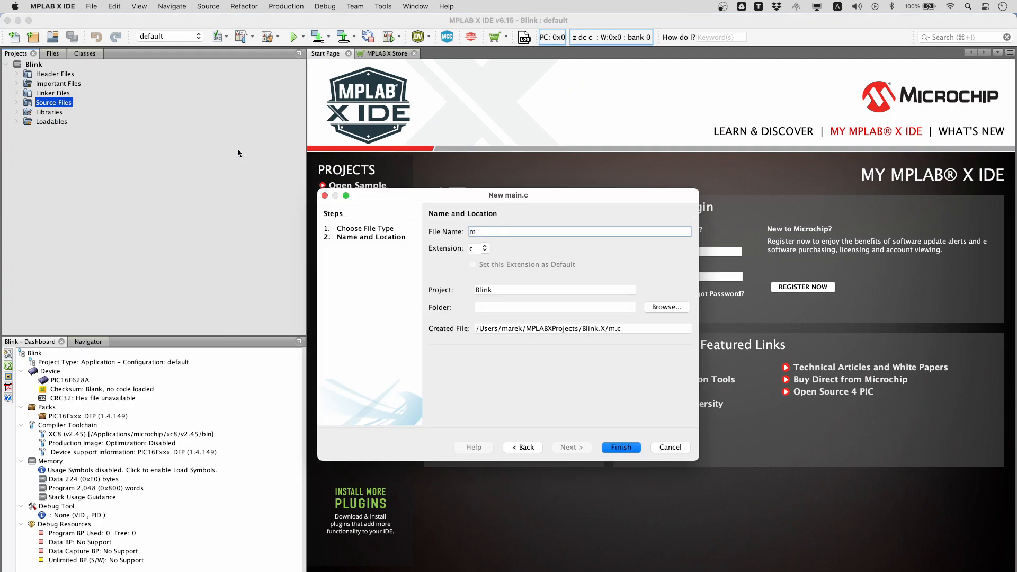
text(ain)
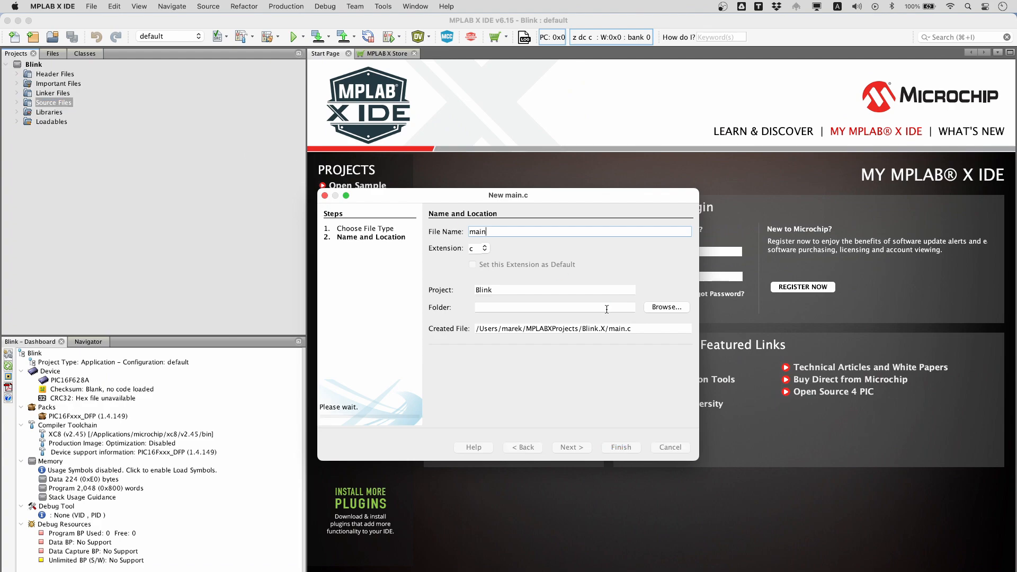
click(619, 447)
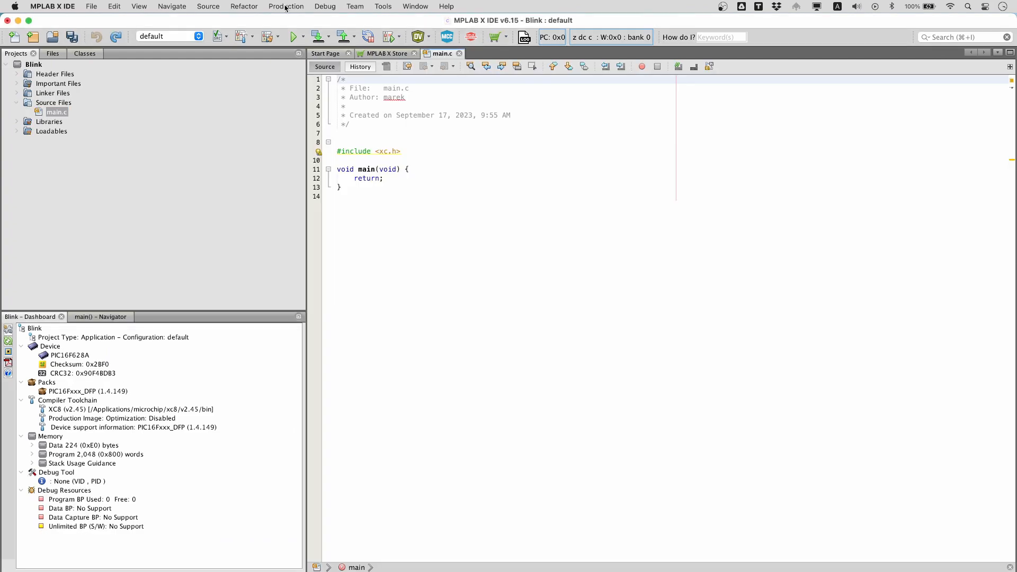
click(286, 6)
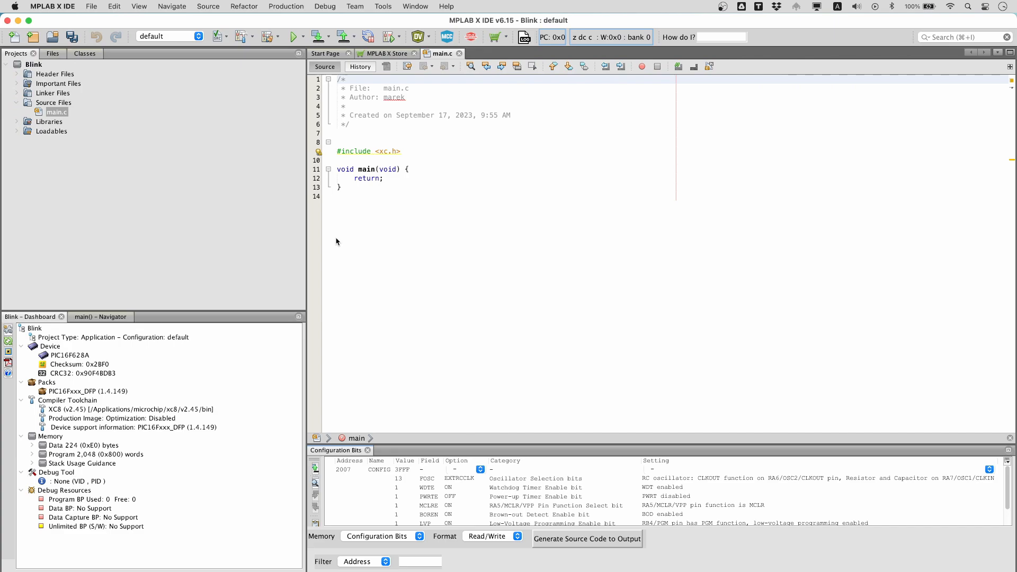
mouse_move(478, 482)
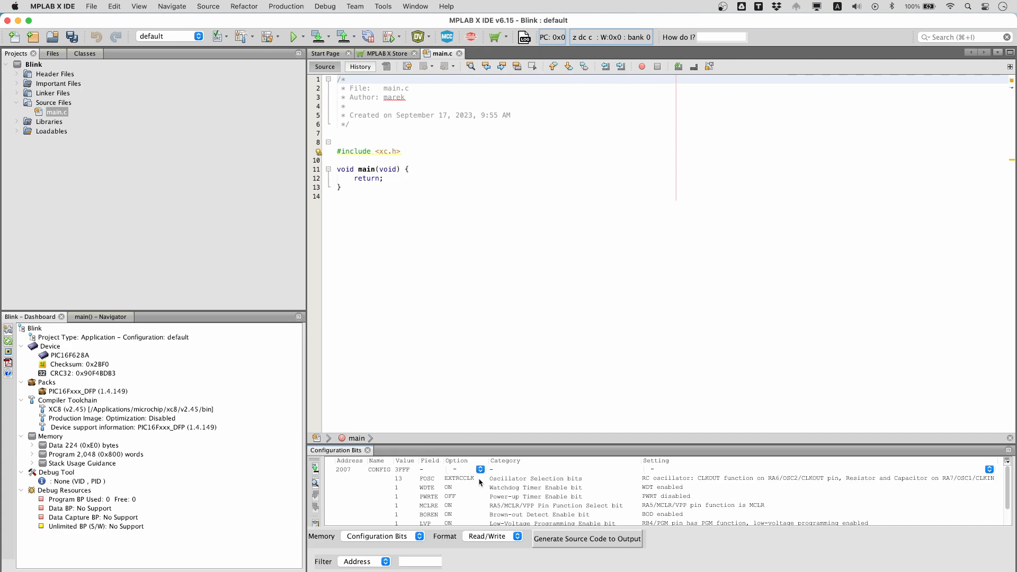
Set FOSC to internal INTOSCIO and turn low-voltage programming off in the configuration bits
click(480, 469)
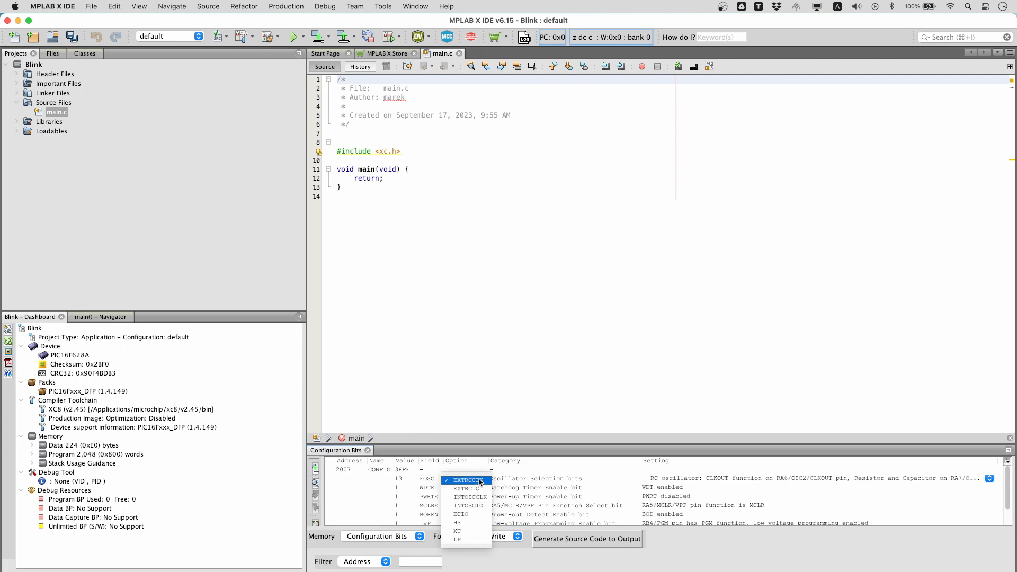
click(469, 505)
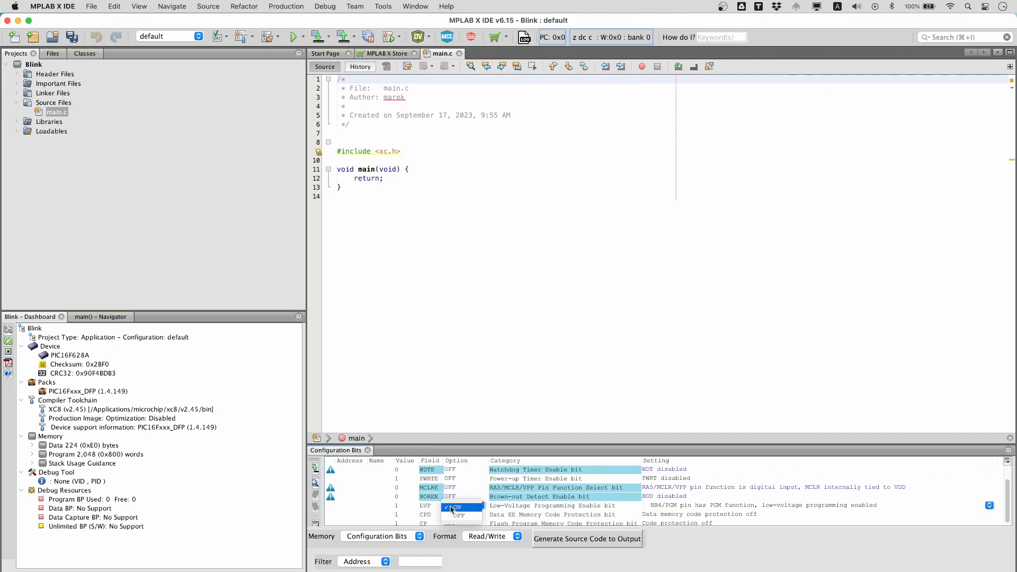
click(586, 539)
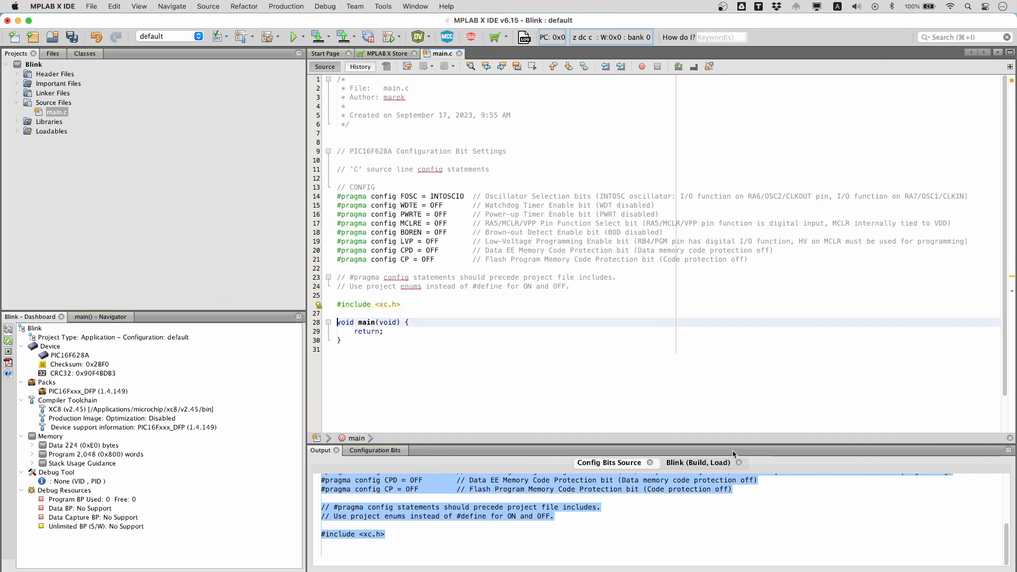
Write TRISB = 0x00 and begin the while(1) loop toggling PORTB in main()
text(TRISB = 0x00)
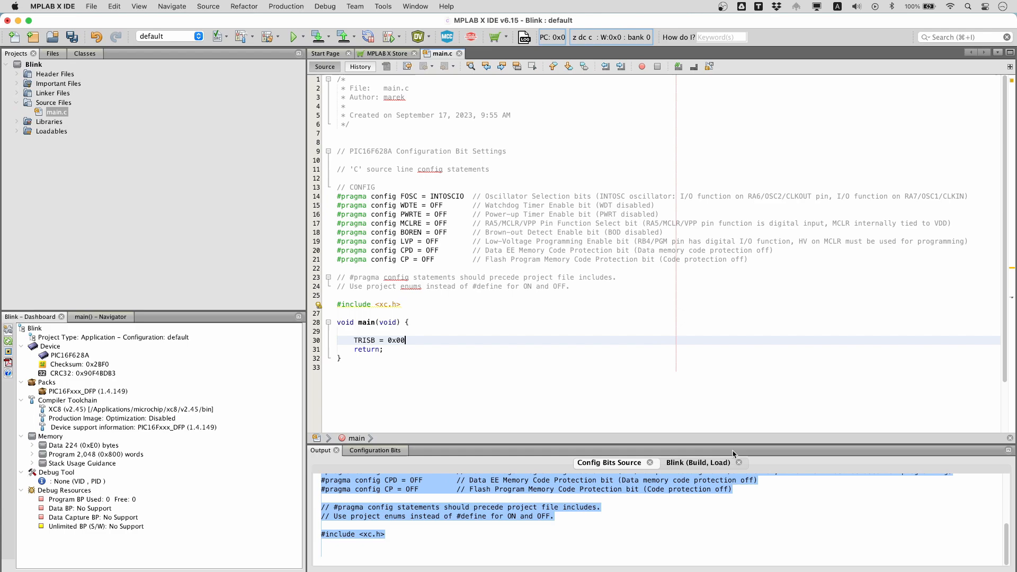
text(while(1) {)
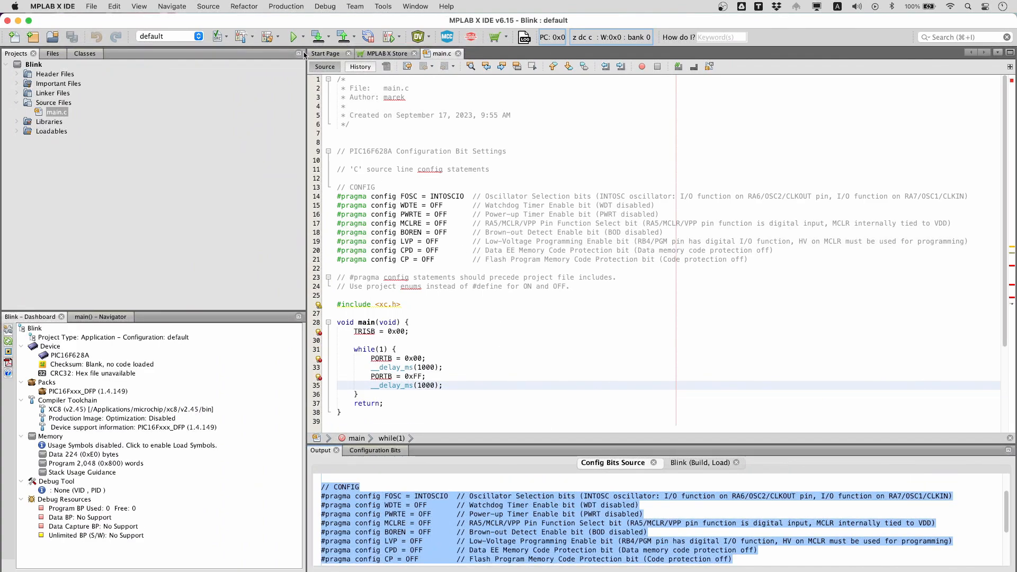
Build the main project and jump to the undeclared _XTAL_FREQ error after the xc.h include
click(286, 6)
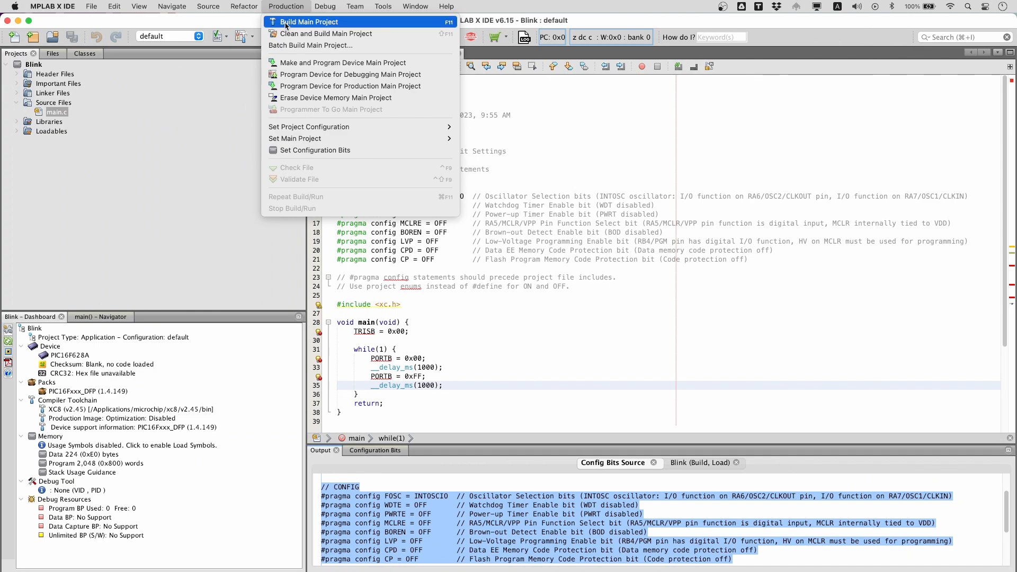
click(308, 21)
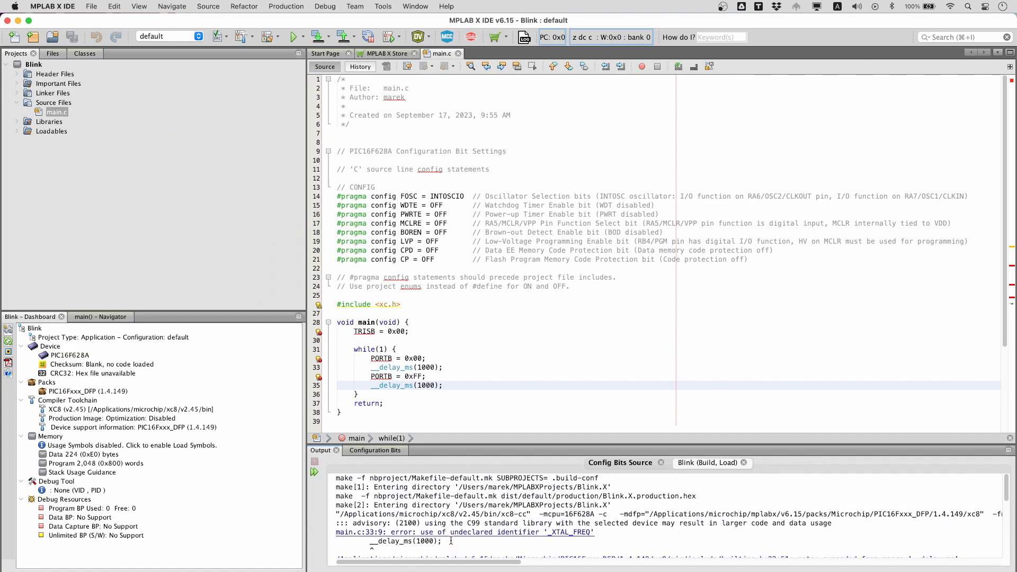
click(464, 531)
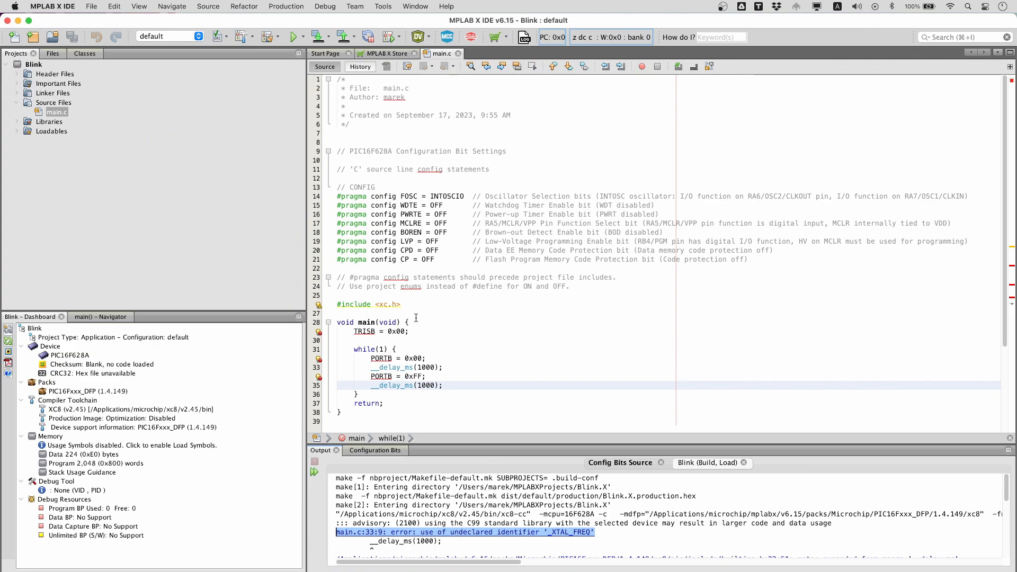
click(403, 304)
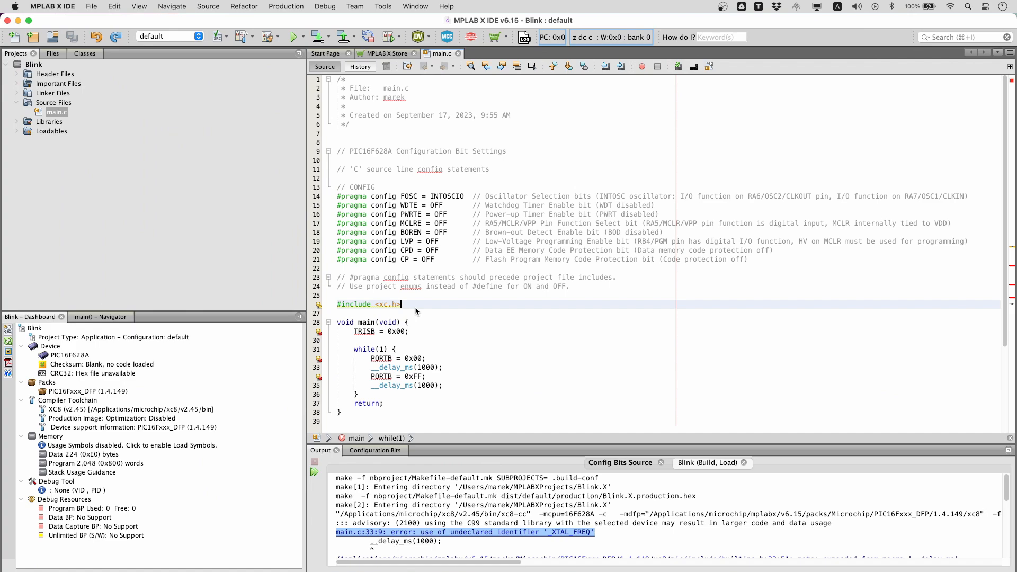
Add #define _XTAL_FREQ 40000000 below the xc.h include and rebuild successfully
text(#)
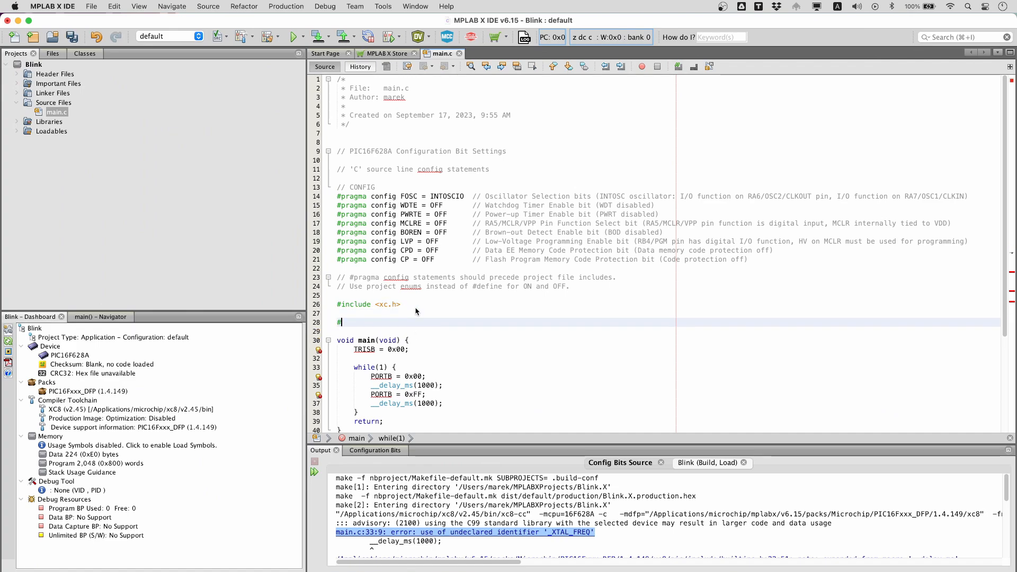
text(define _XTAL_FREQ)
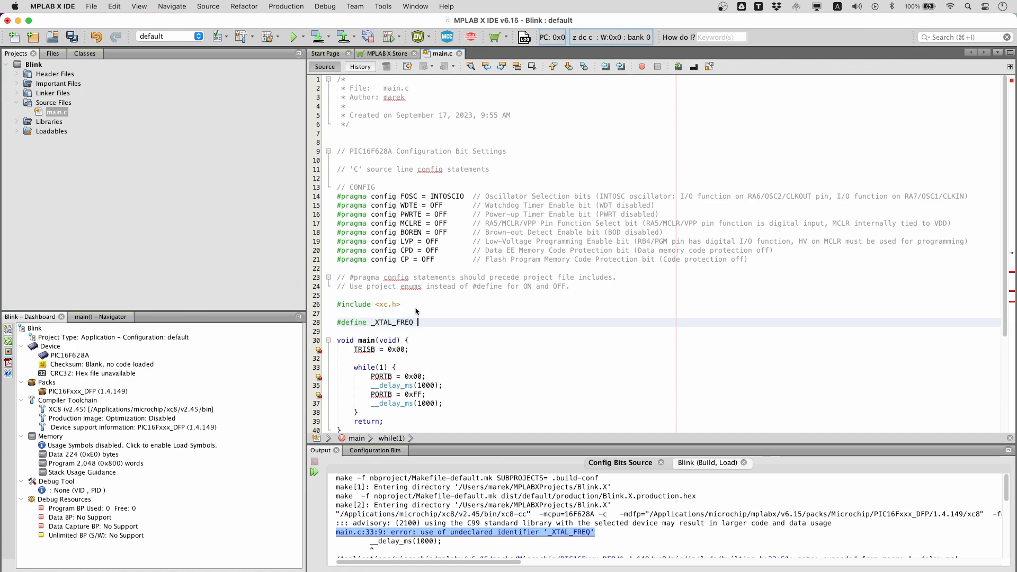
text(40000000)
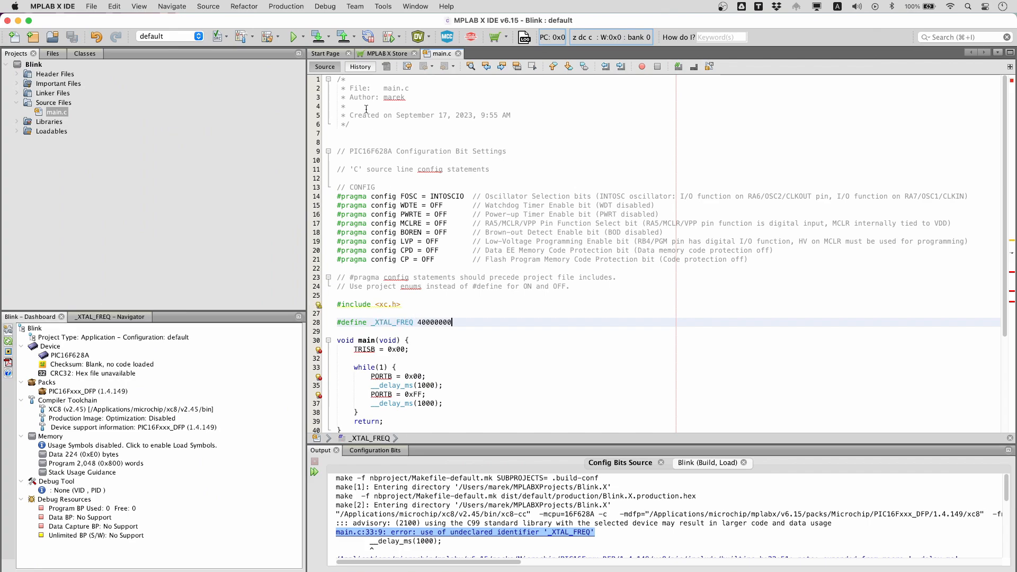
click(313, 36)
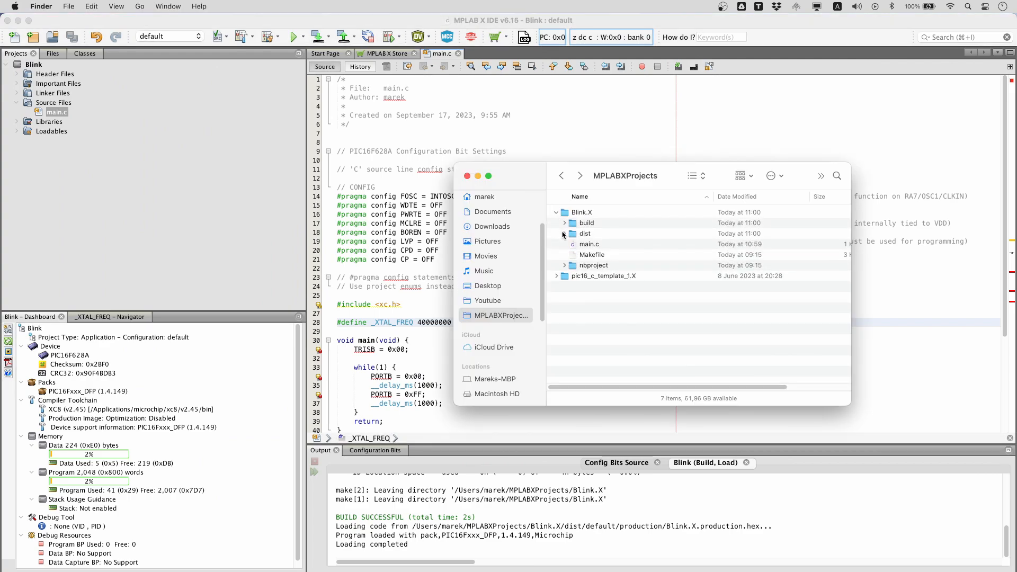
Expand dist > default > production to reveal Blink.X.production.hex
click(563, 234)
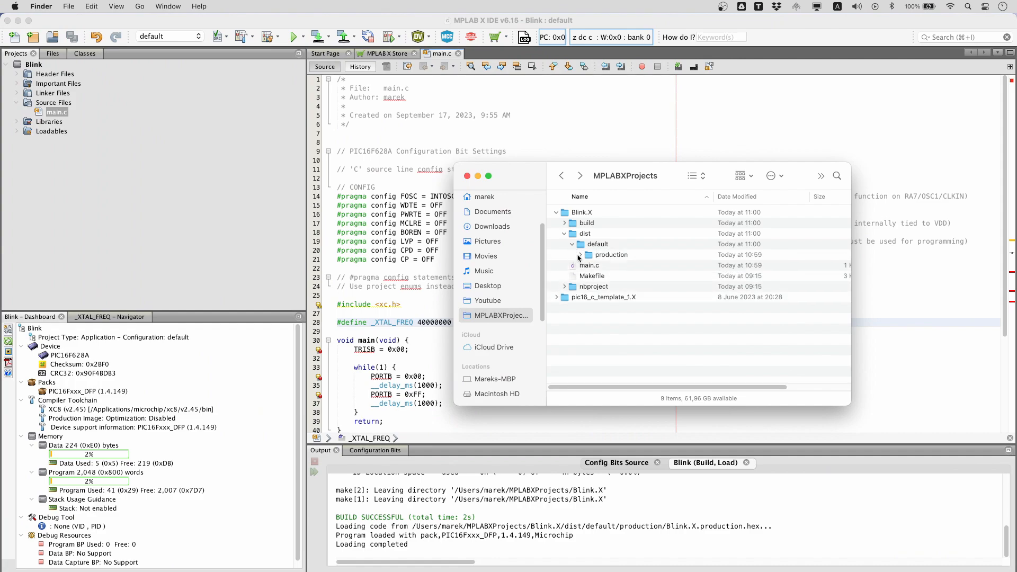
click(578, 254)
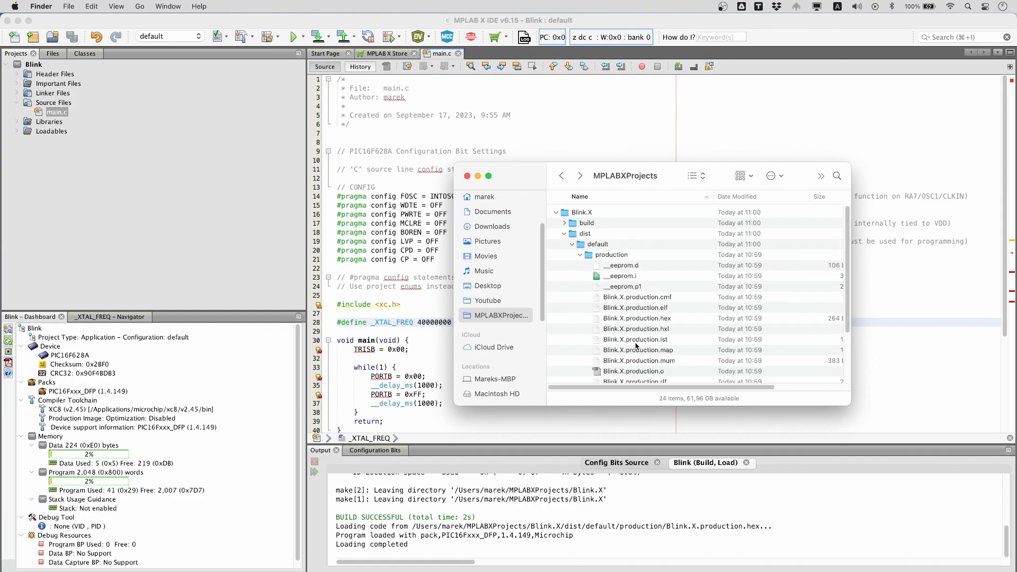
click(637, 318)
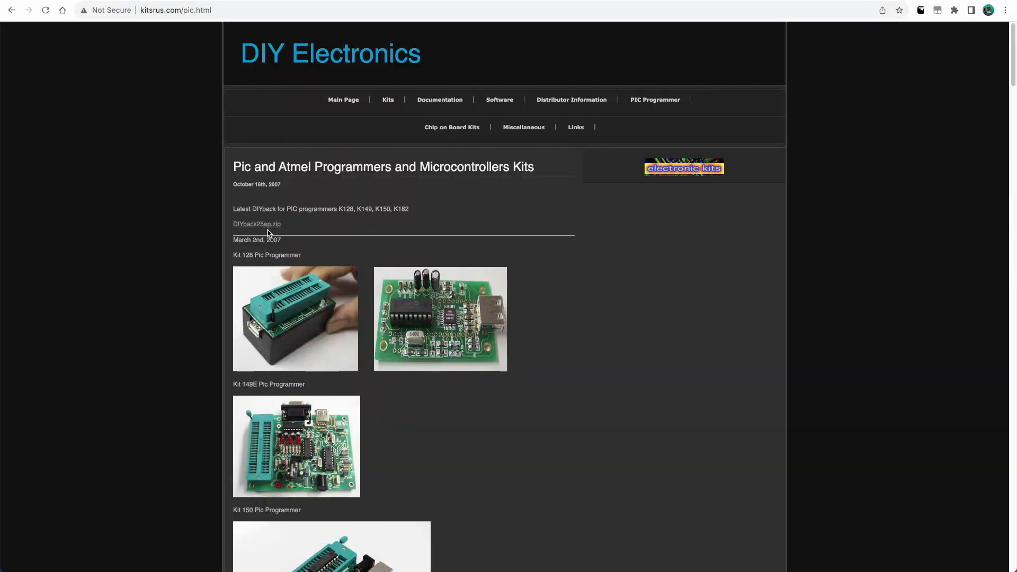
Follow the DIYpack link and download the K150 drivers and software package
click(256, 224)
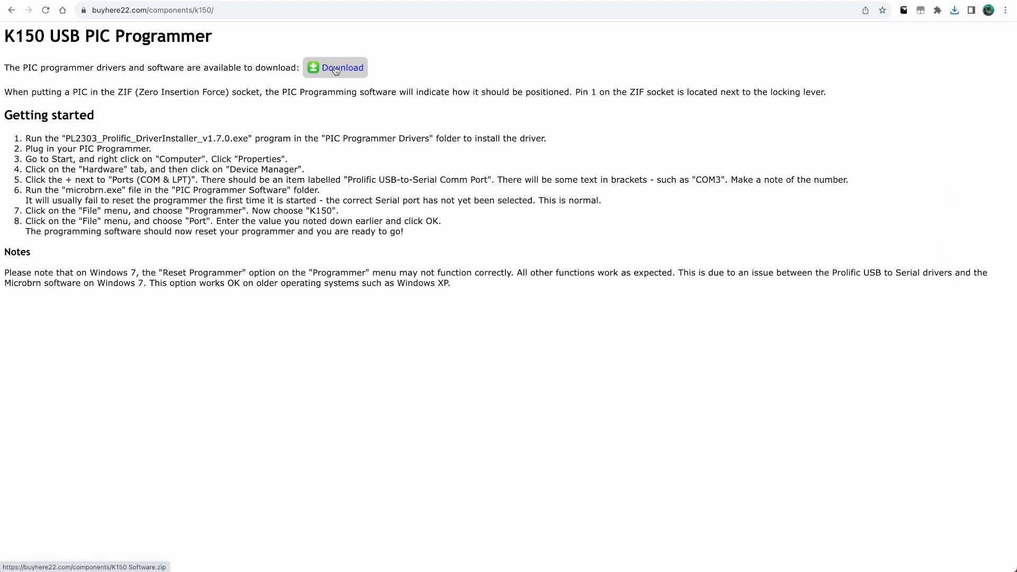
click(335, 68)
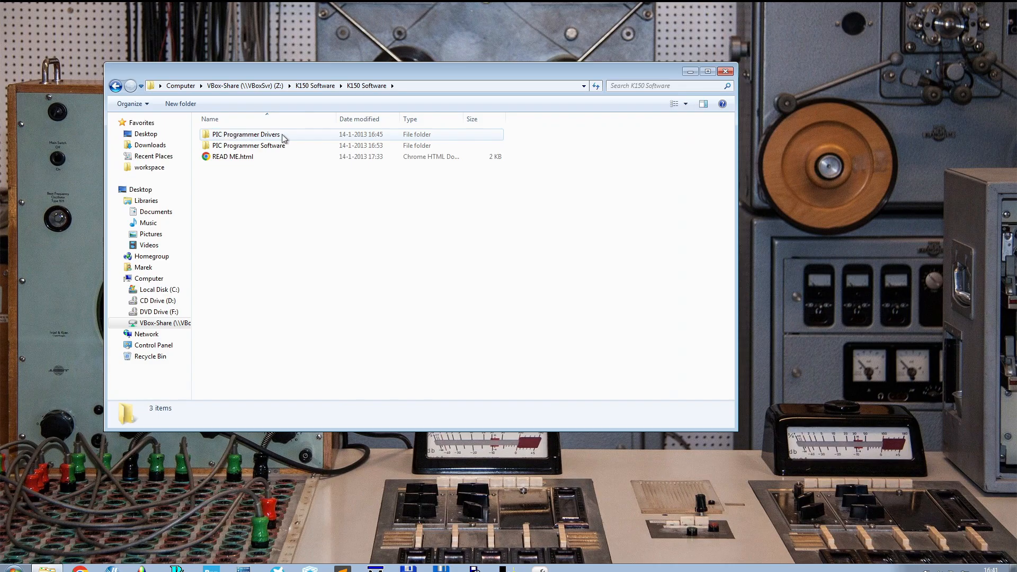
Run PL2303_Prolific_DriverInstaller_v1.7.0.exe from the PIC Programmer Drivers folder to completion
double_click(245, 134)
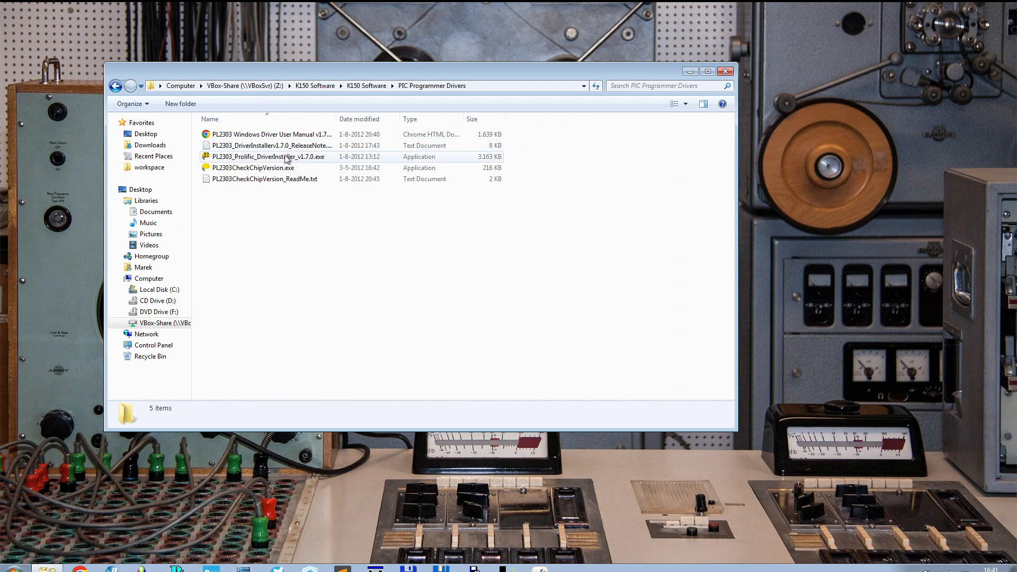
double_click(268, 156)
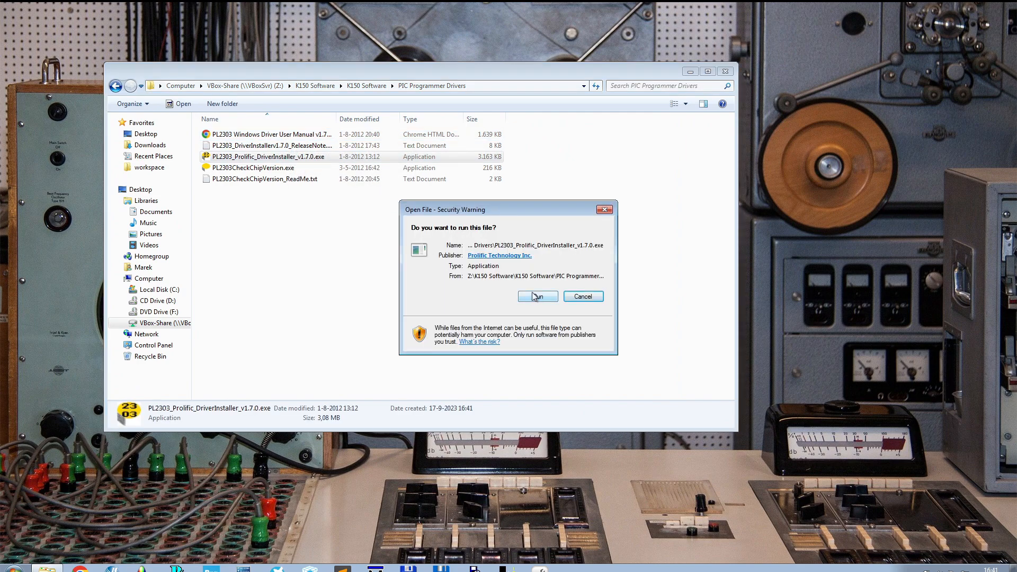
click(536, 296)
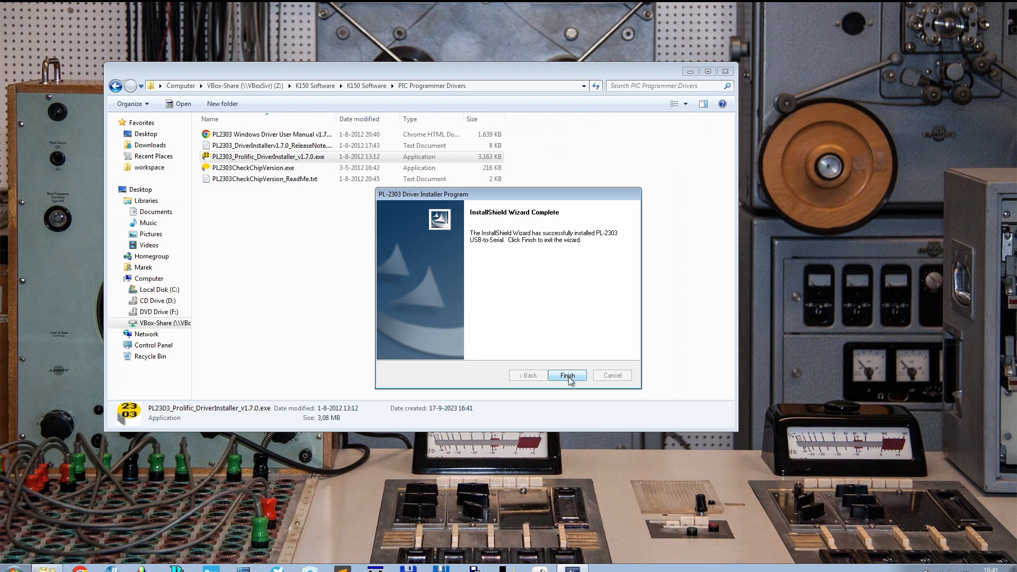
click(566, 375)
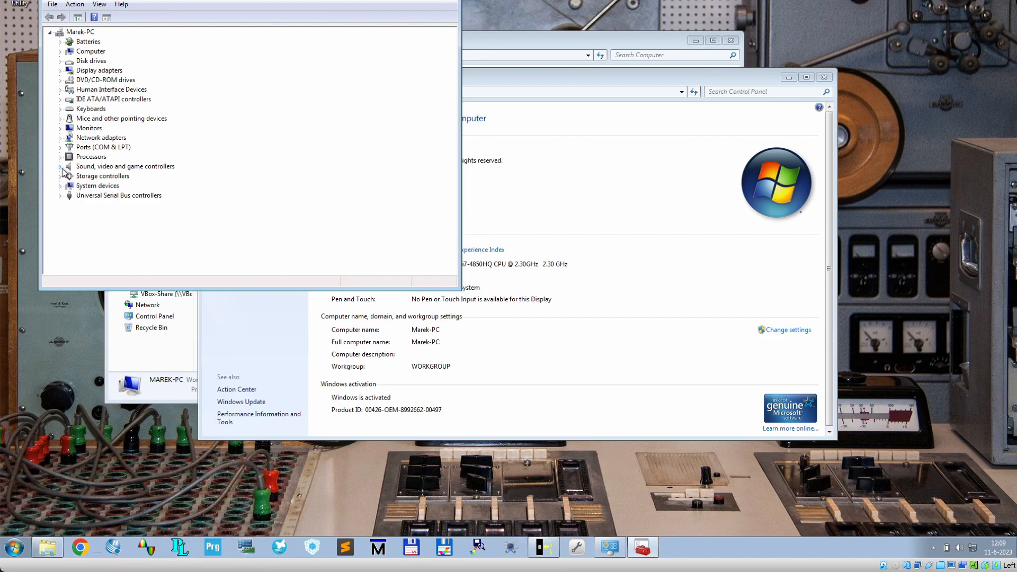
mouse_move(63, 149)
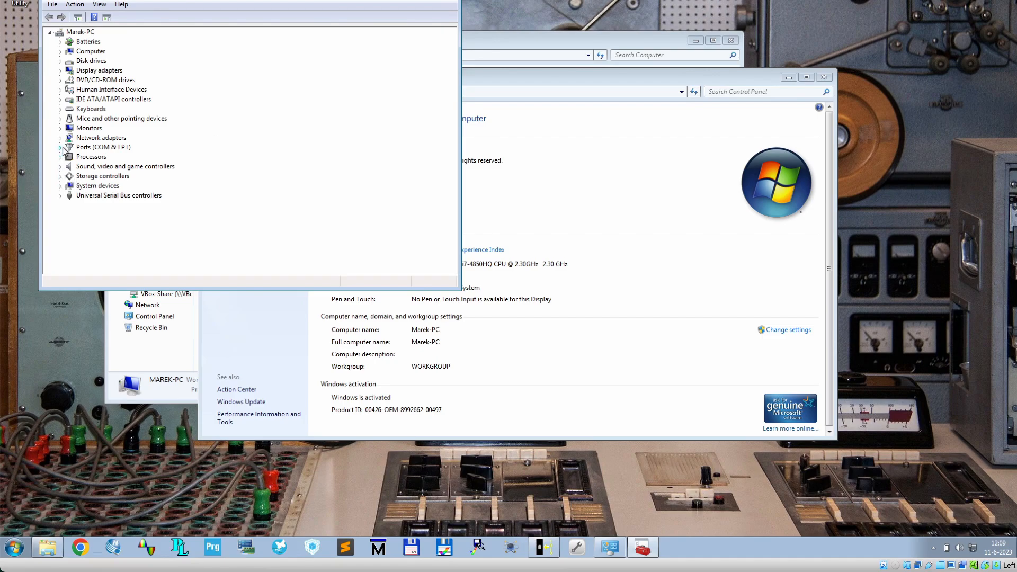
Expand Ports (COM & LPT) to read the Prolific USB-to-Serial adapter's COM number
double_click(104, 157)
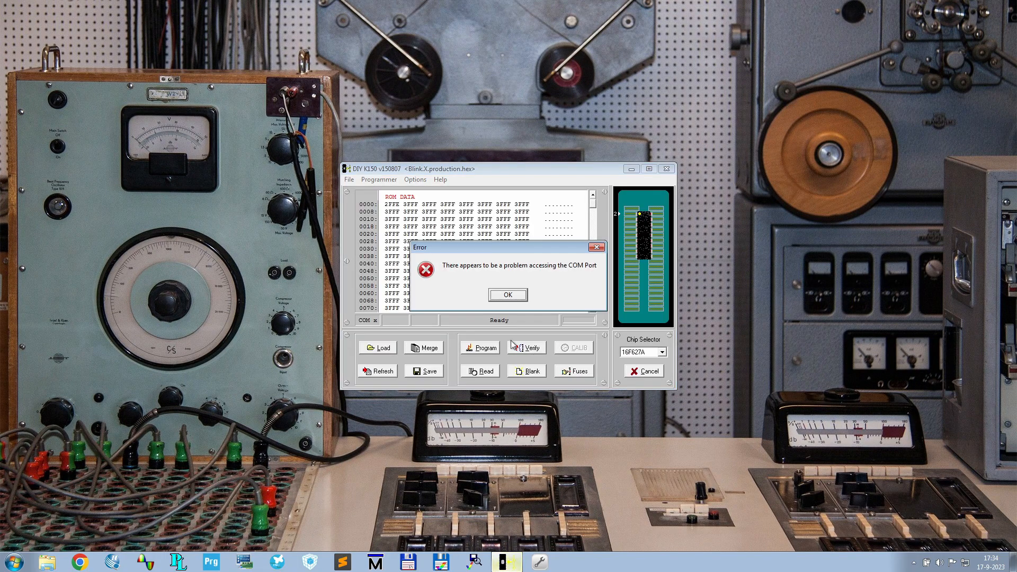
Dismiss the COM port error and set the serial port to 4 via File > Port
click(507, 295)
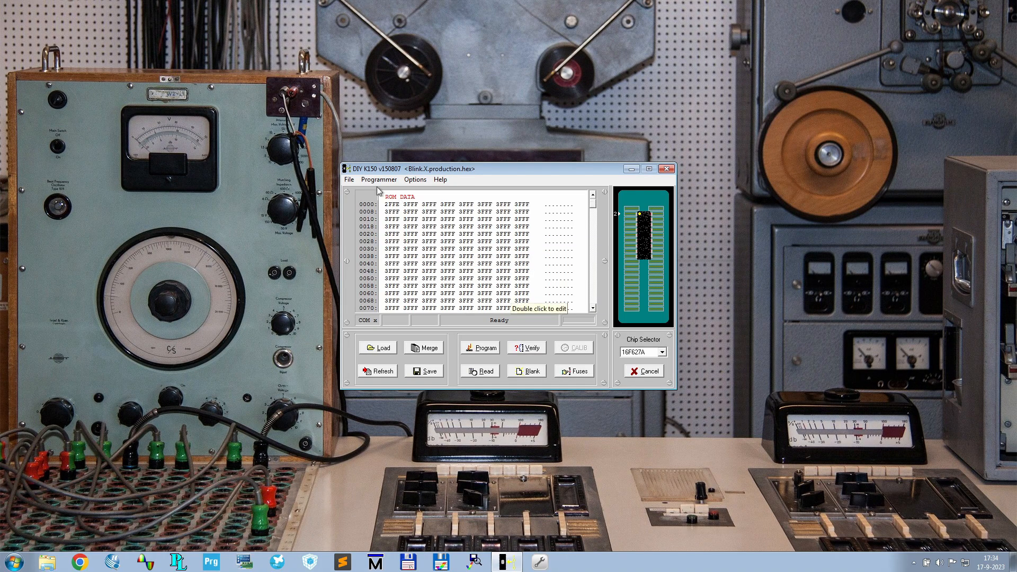
click(348, 180)
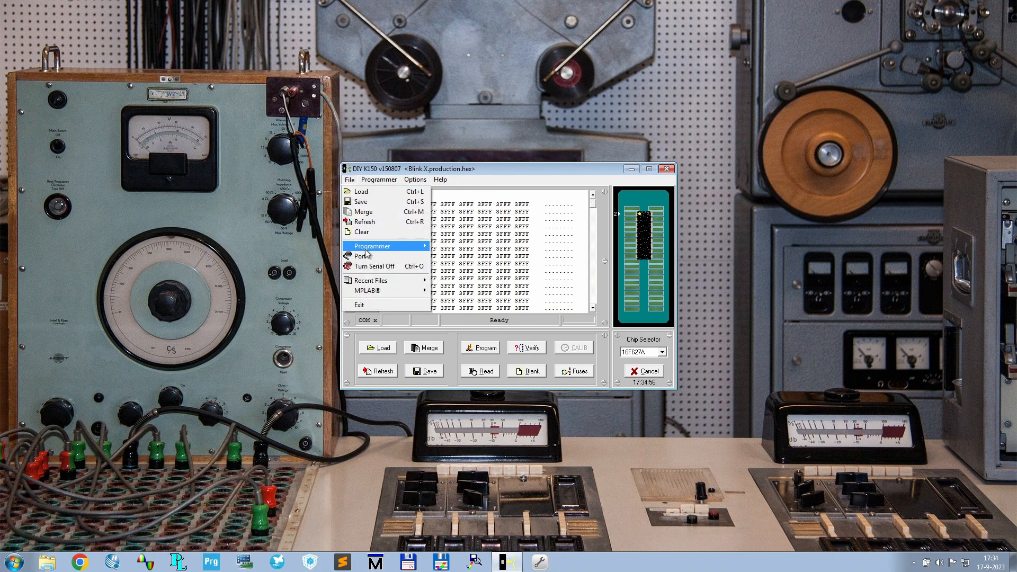
click(359, 255)
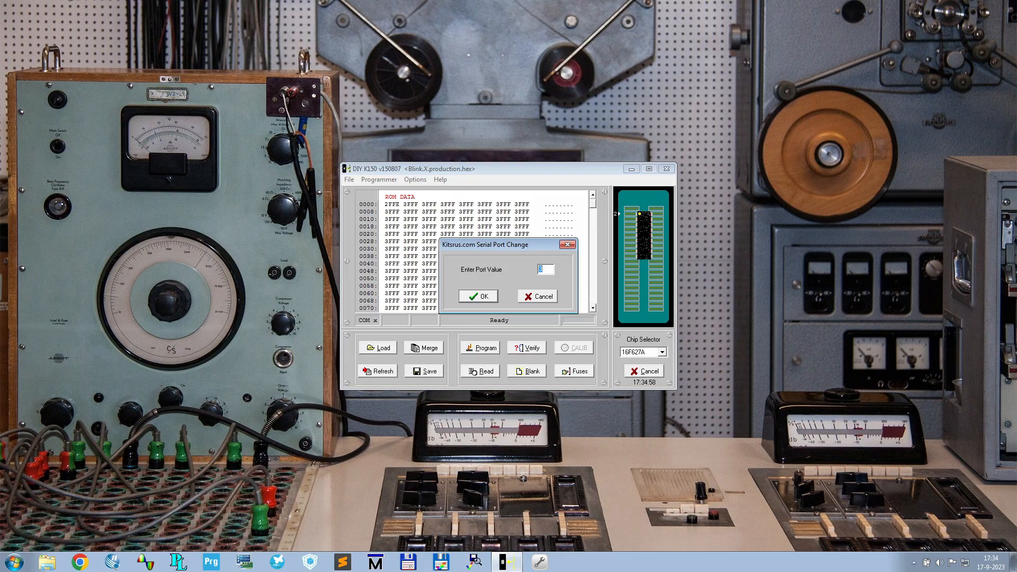
click(478, 295)
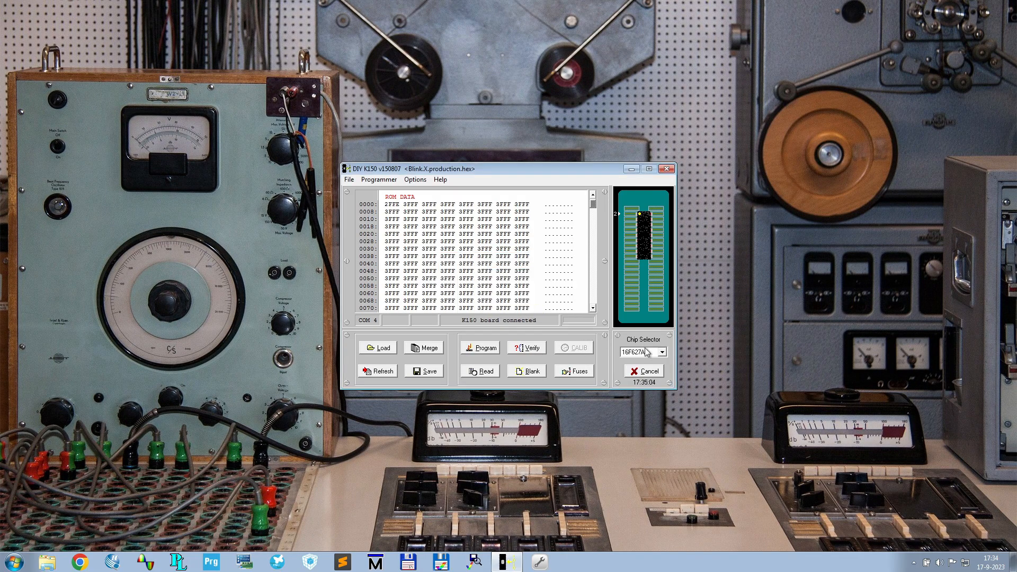
Select 16F628A in the Chip Selector and load Blink.X.production.hex via File > Load
click(661, 351)
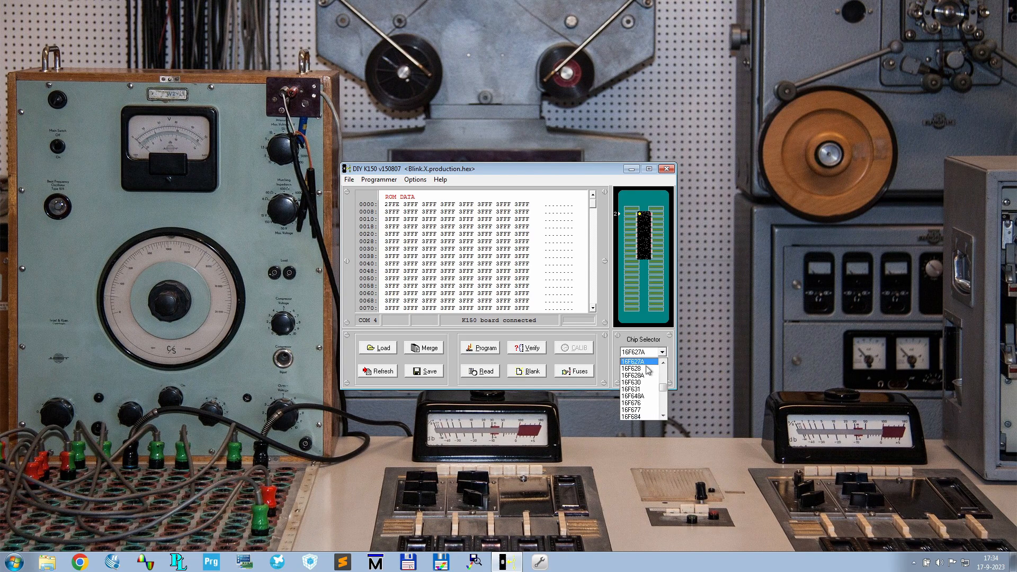
click(632, 375)
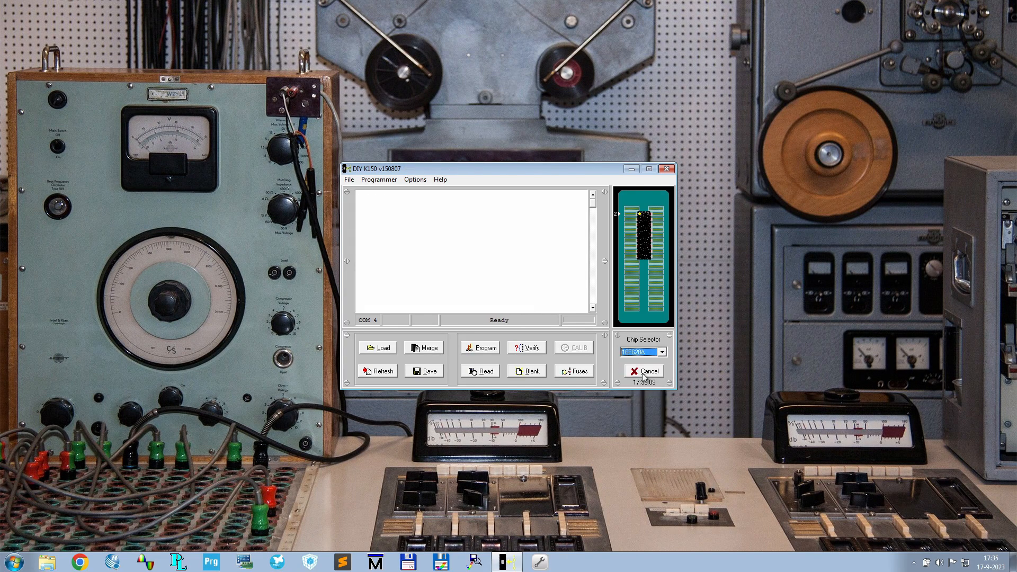
click(349, 180)
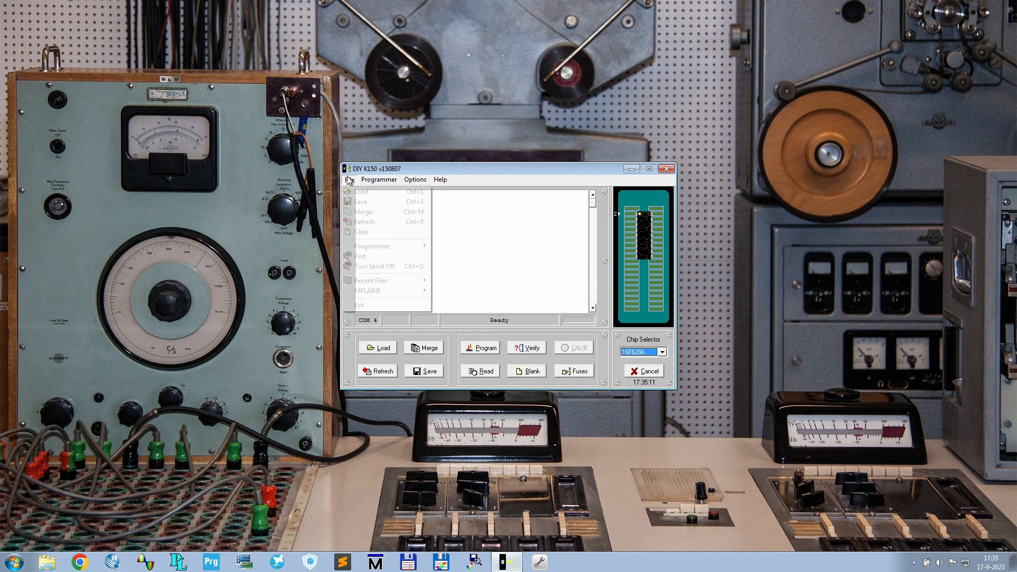
click(360, 192)
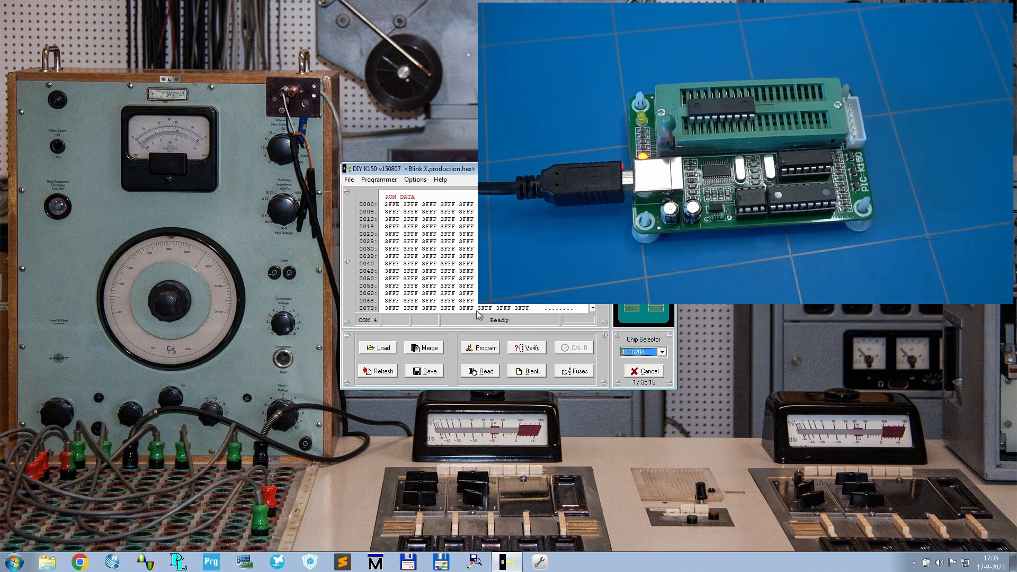
Start Program and confirm erasing and programming the PIC16F628A
click(480, 348)
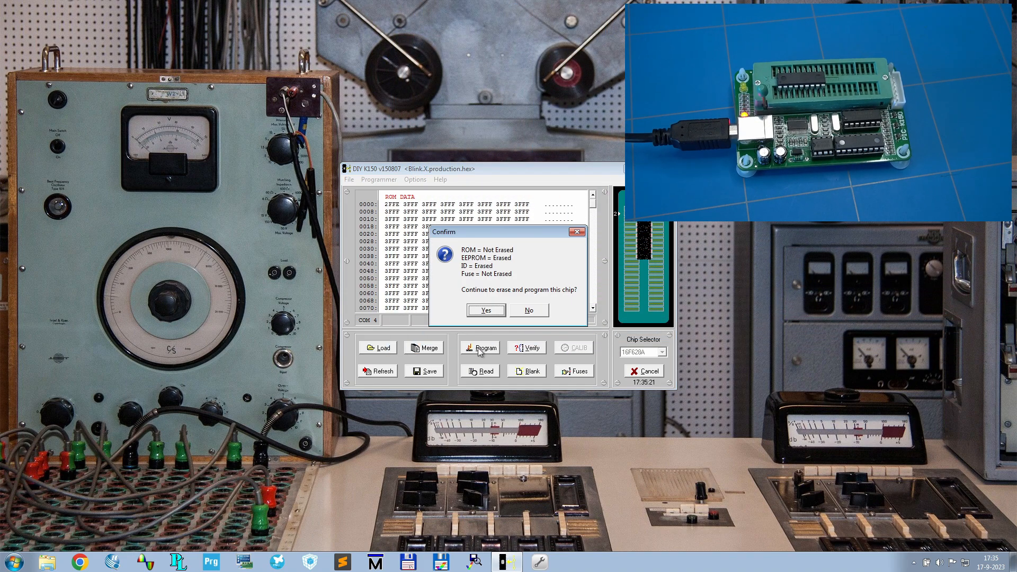
click(485, 311)
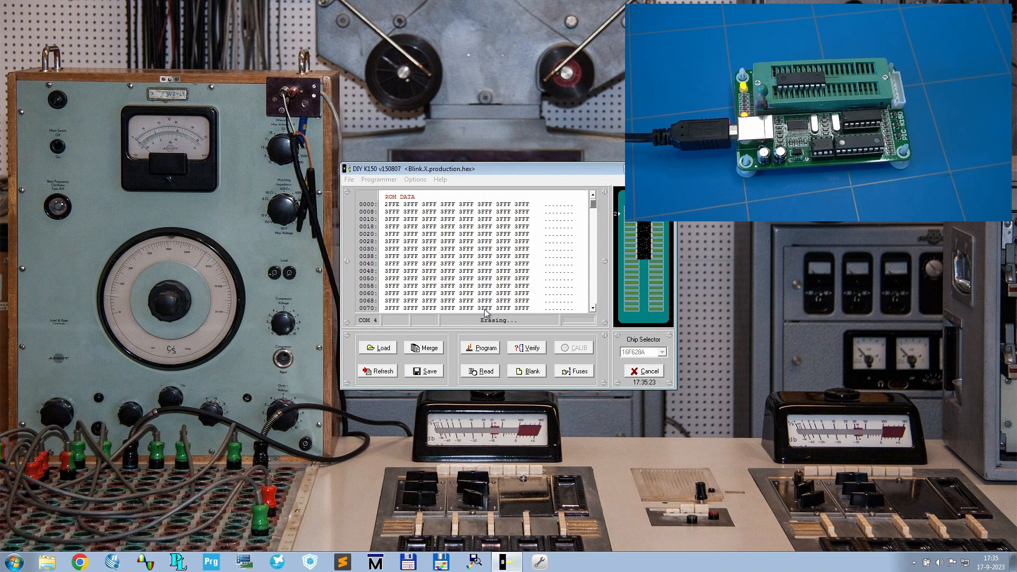